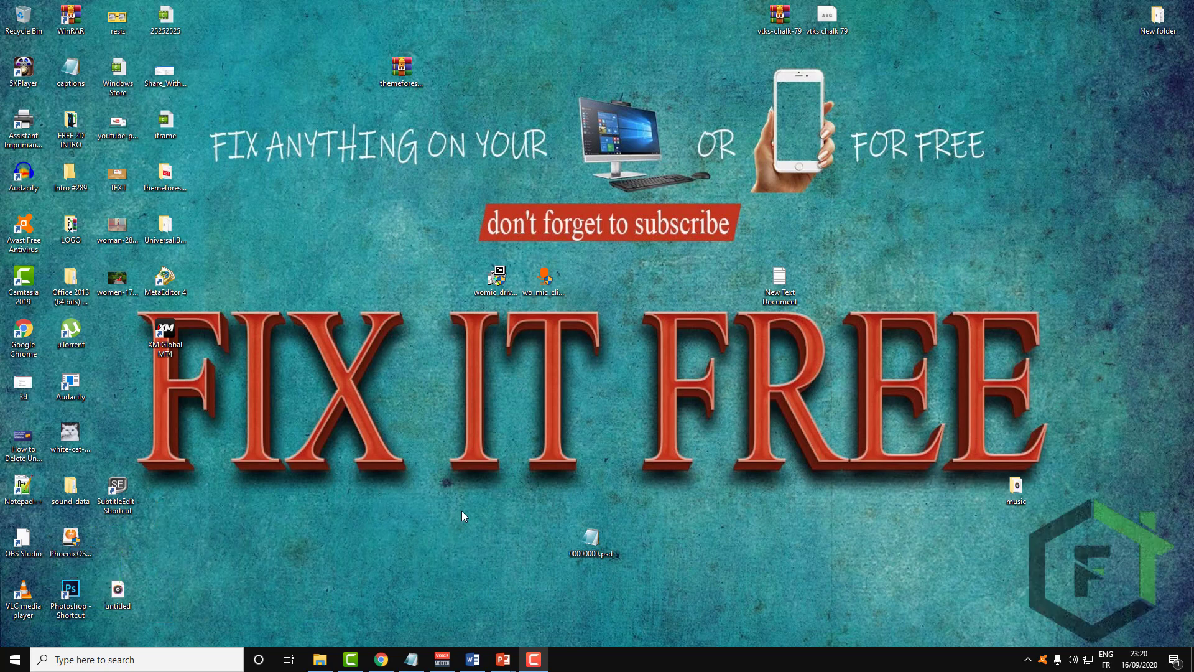
pyautogui.moveTo(460, 523)
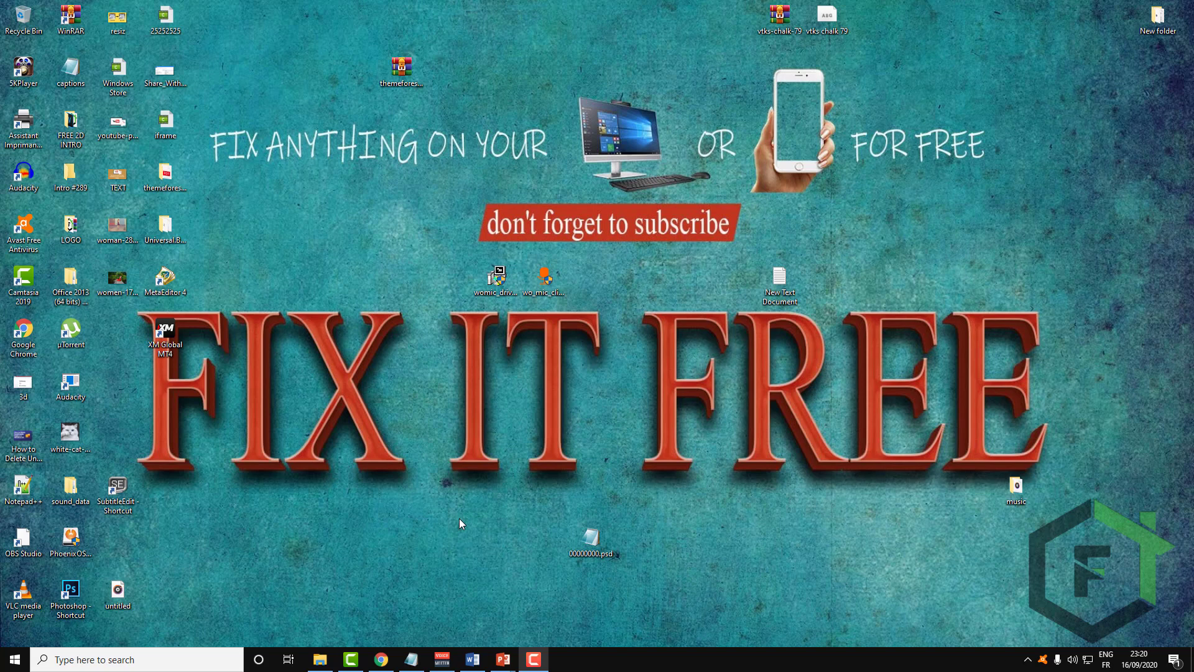
pyautogui.moveTo(433, 519)
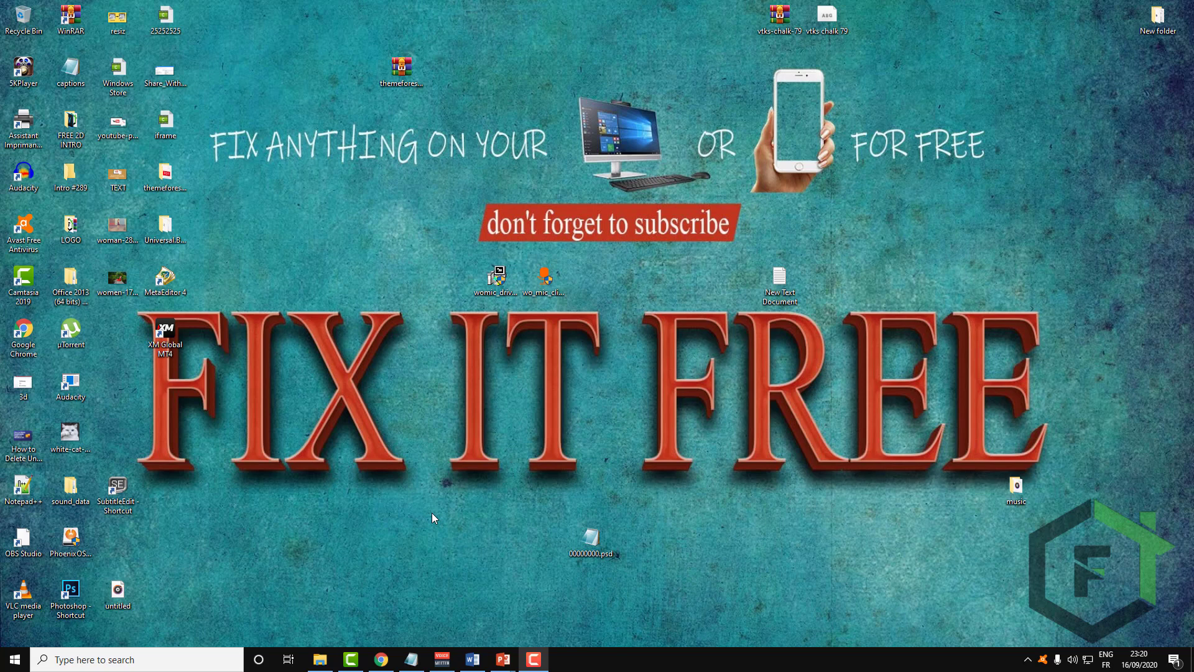
pyautogui.moveTo(141, 394)
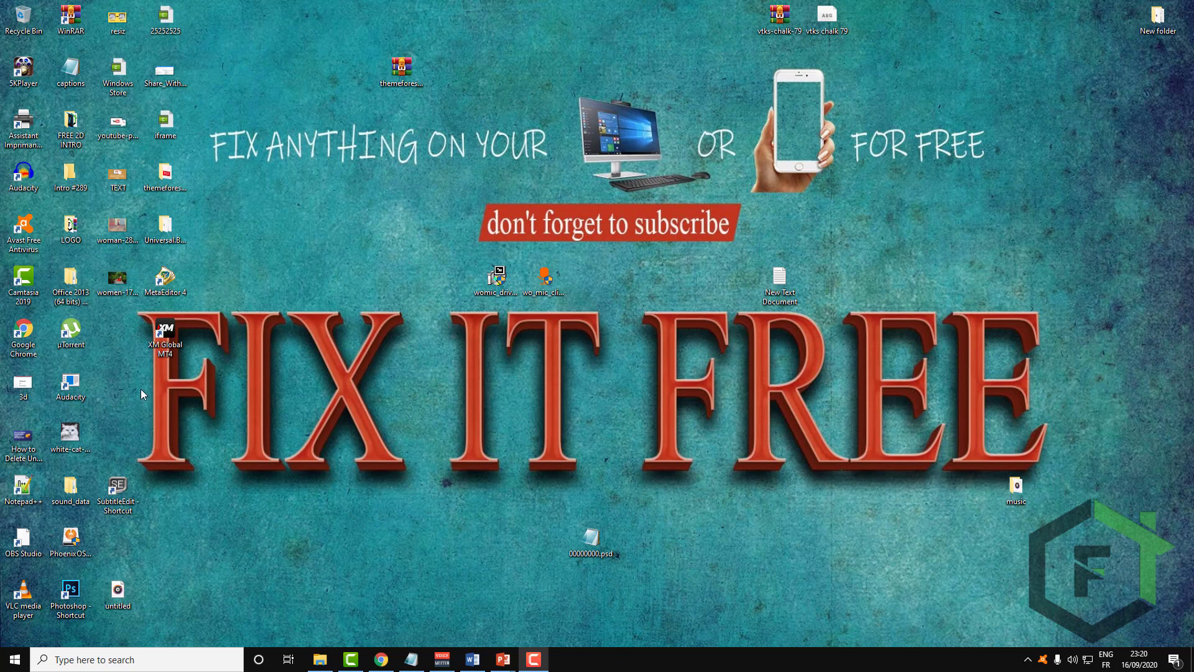
pyautogui.moveTo(140, 390)
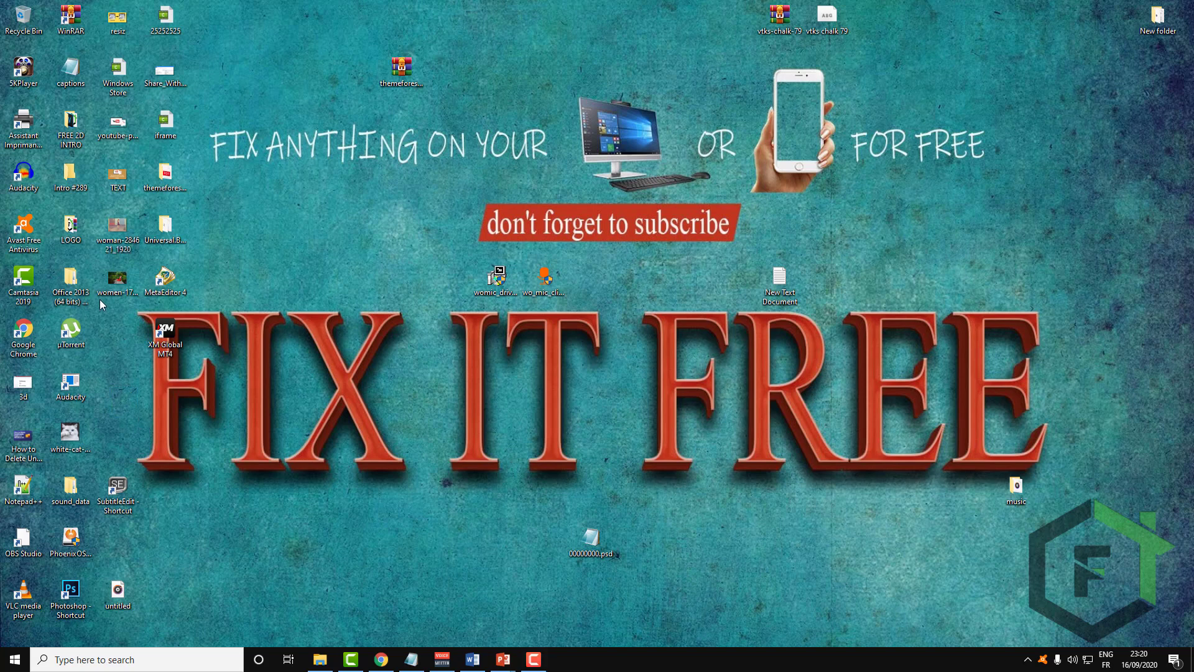
# - Open women-1784755_1920 from the desktop with Edit with Paint 3D
pyautogui.click(117, 281)
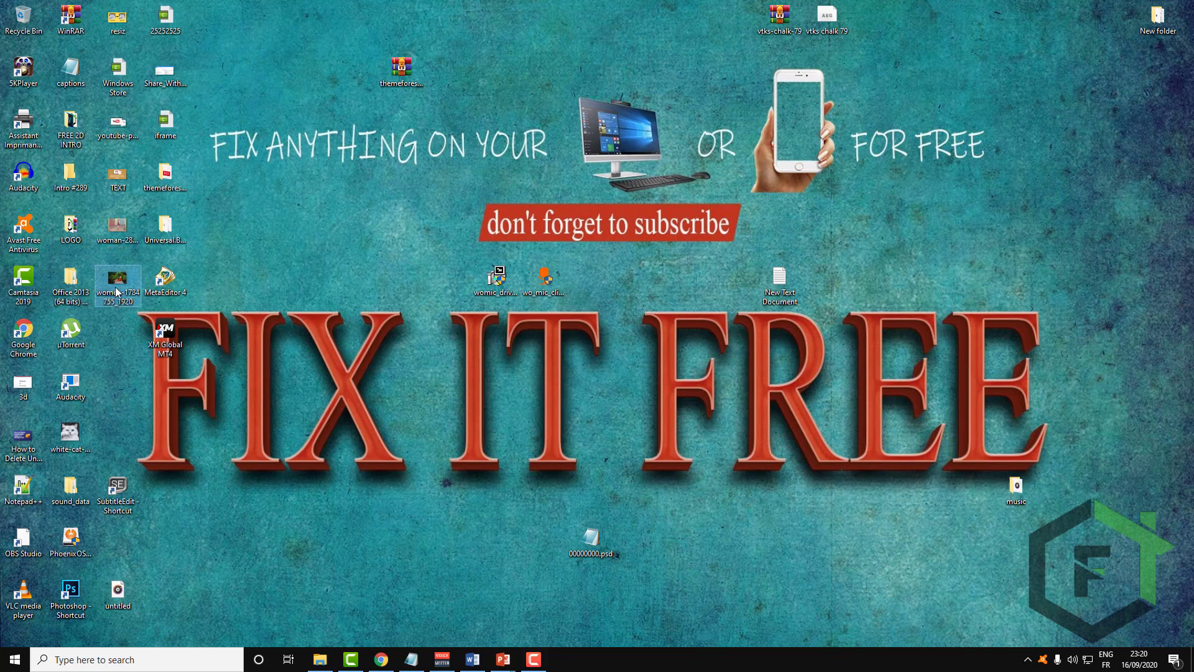
pyautogui.rightClick(118, 279)
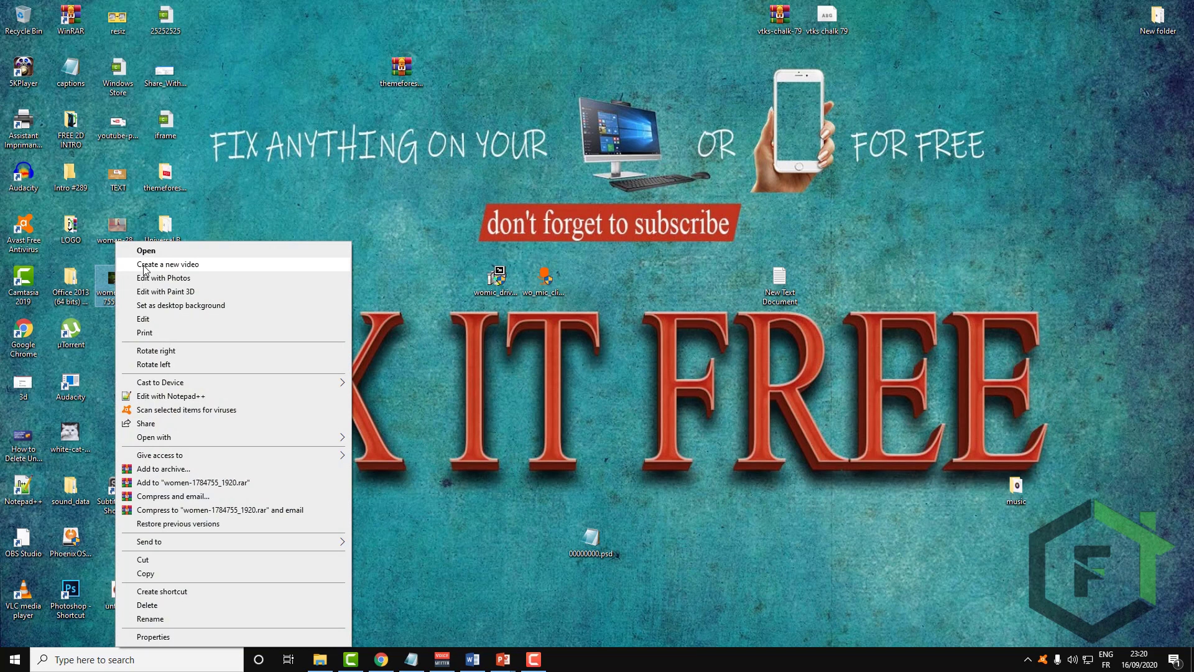
pyautogui.moveTo(164, 296)
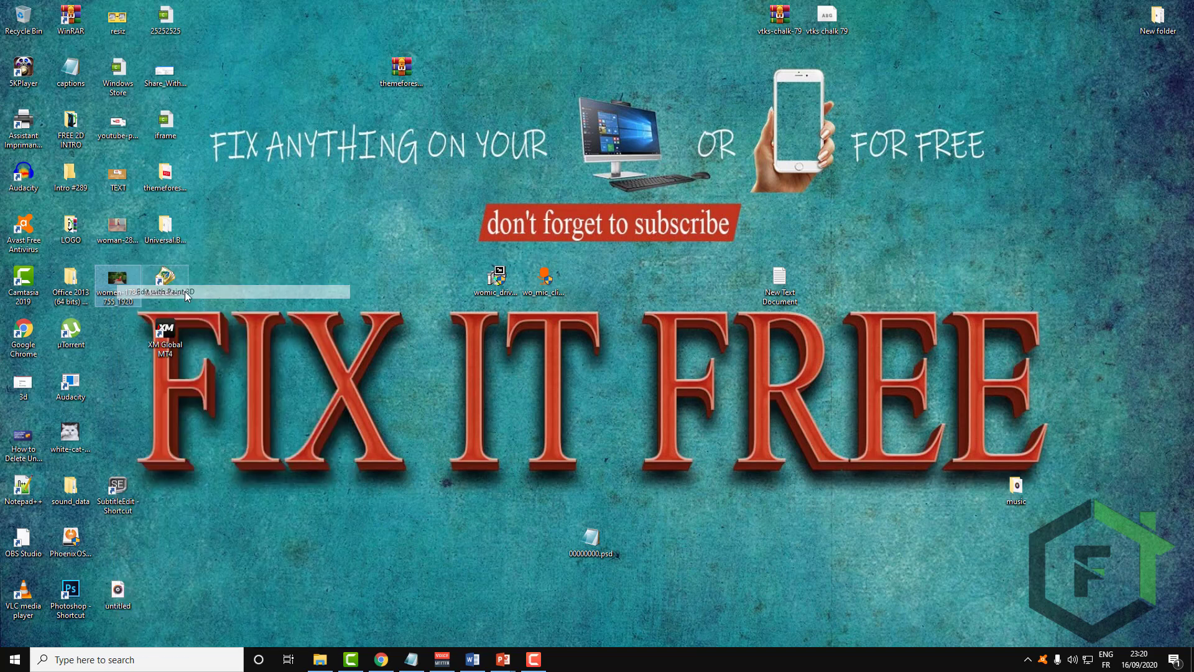
pyautogui.click(159, 291)
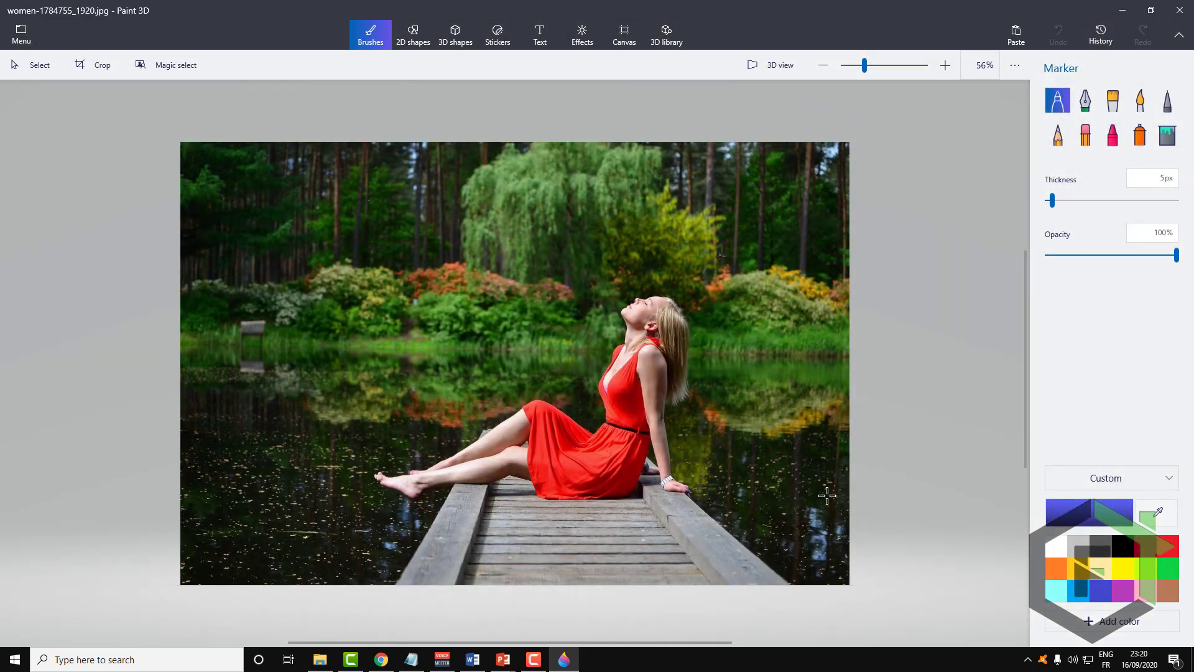
pyautogui.moveTo(408, 468)
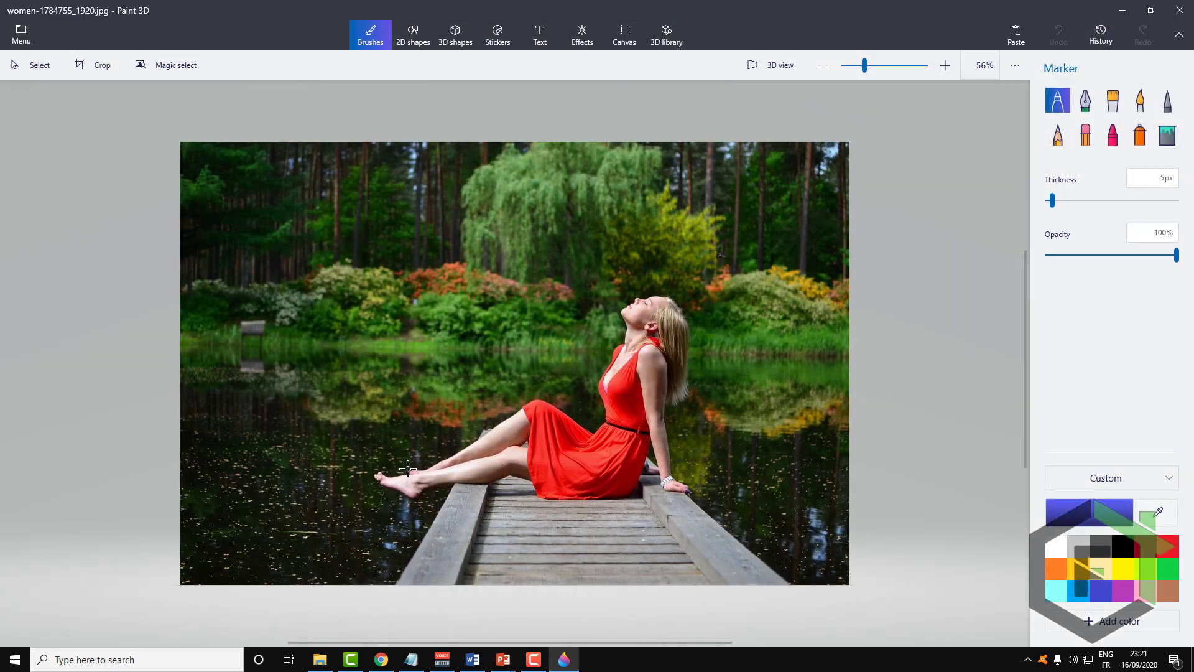
pyautogui.moveTo(764, 267)
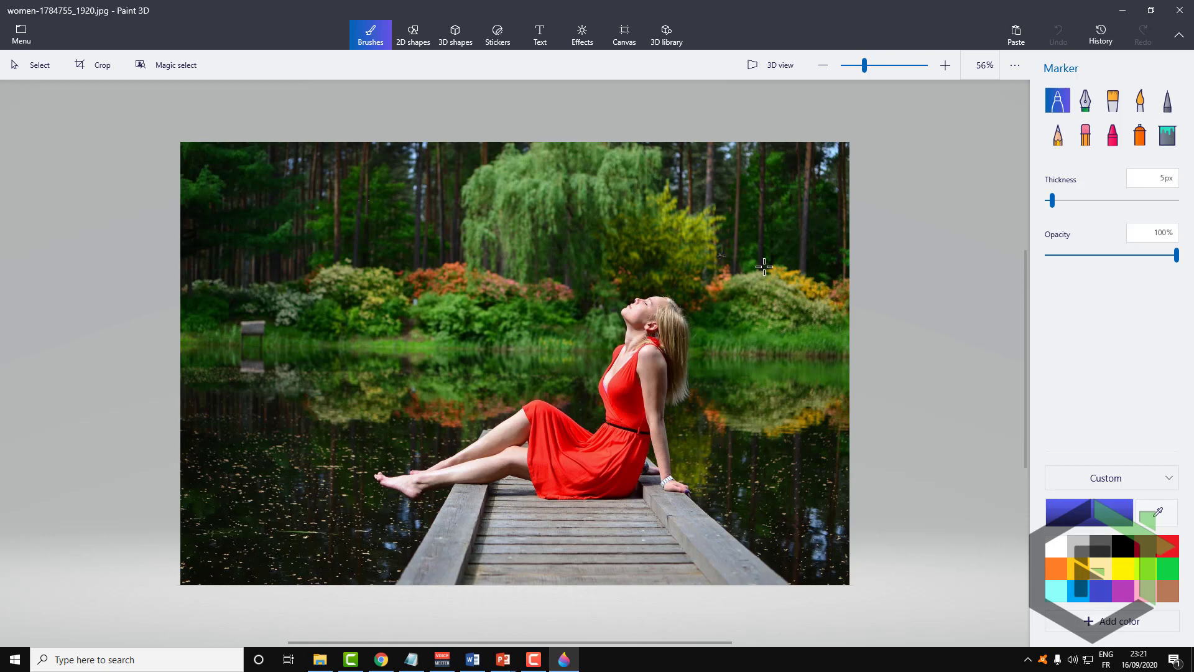
pyautogui.moveTo(442, 441)
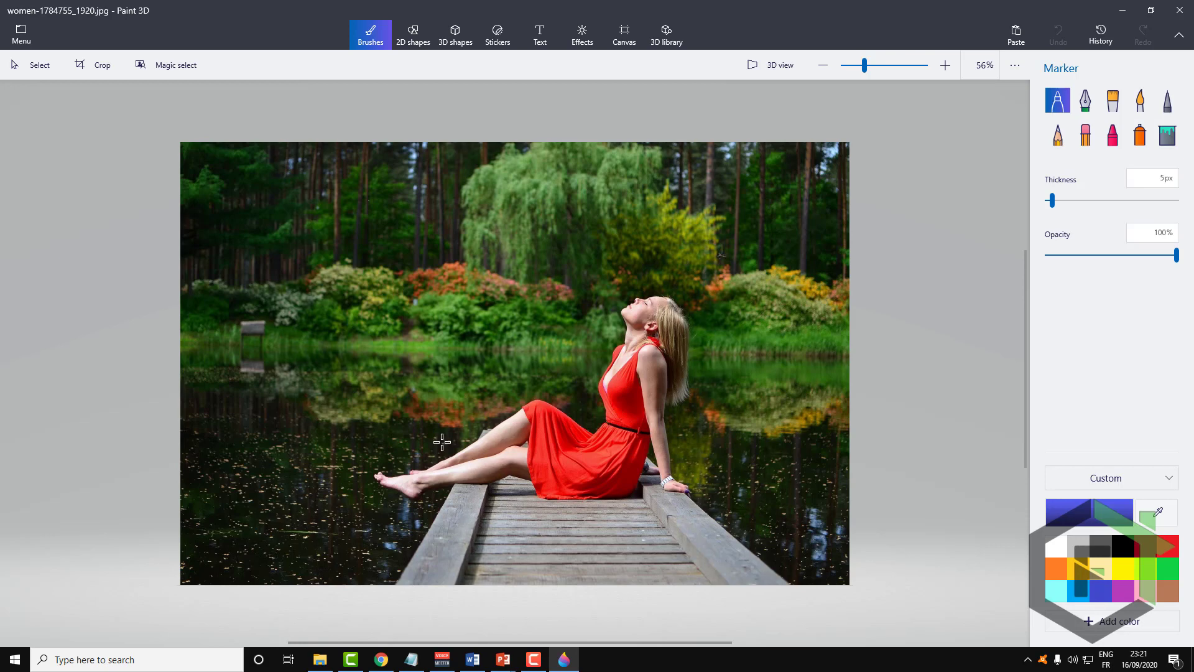
pyautogui.moveTo(583, 201)
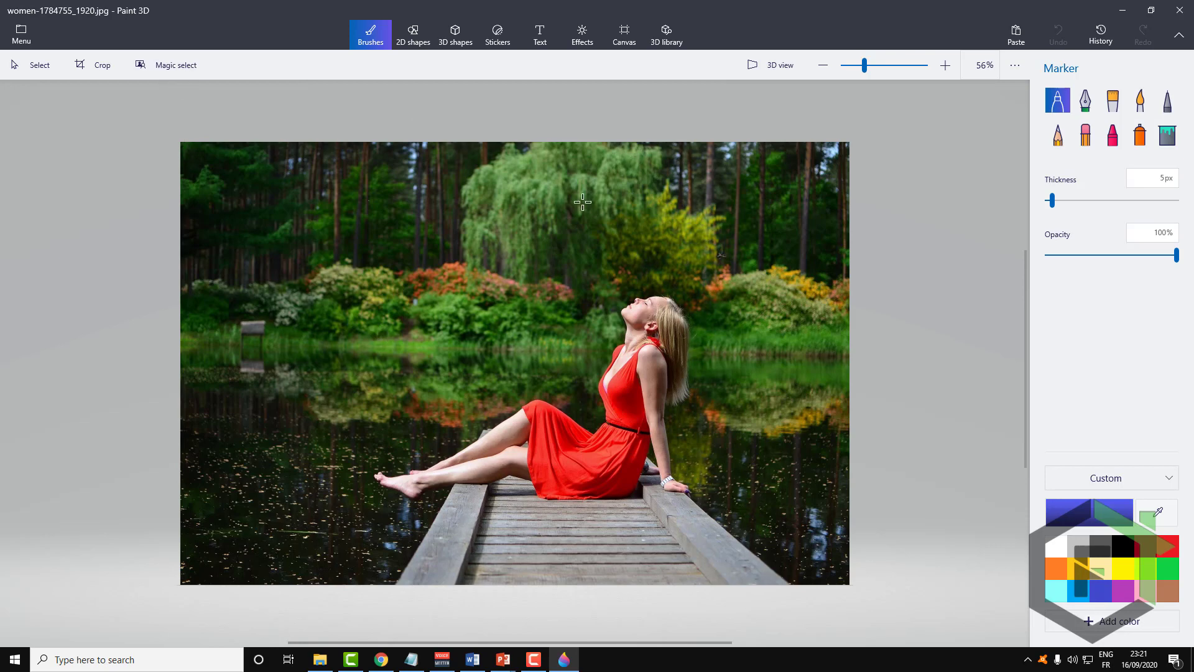
pyautogui.moveTo(175, 65)
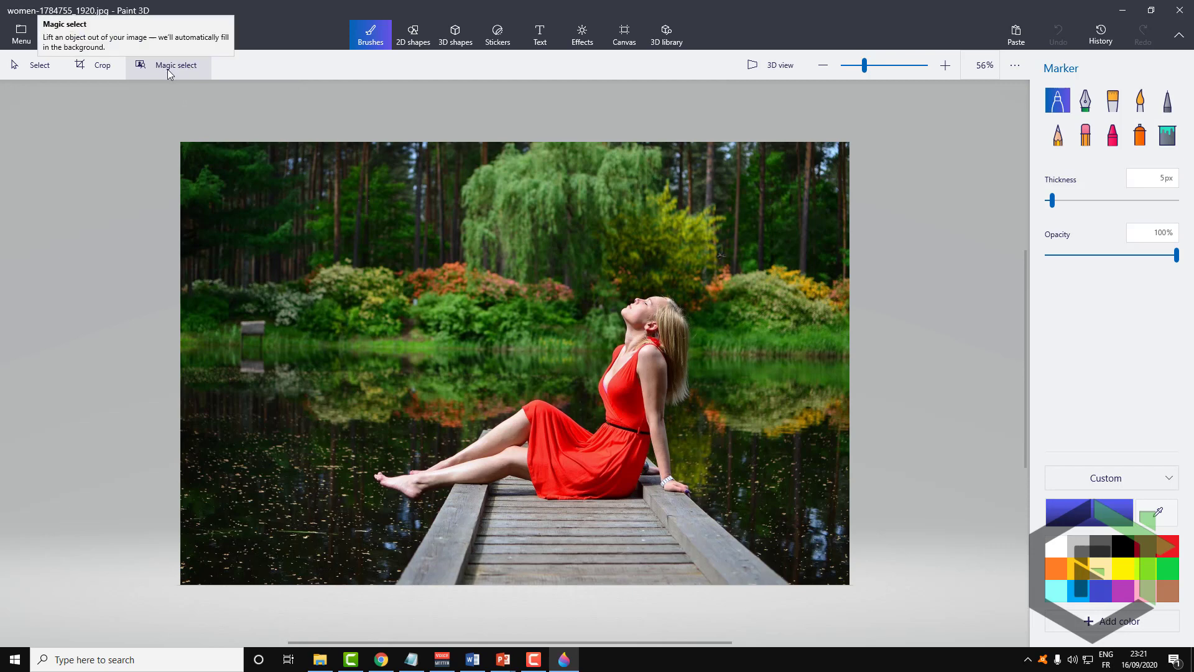
pyautogui.moveTo(169, 79)
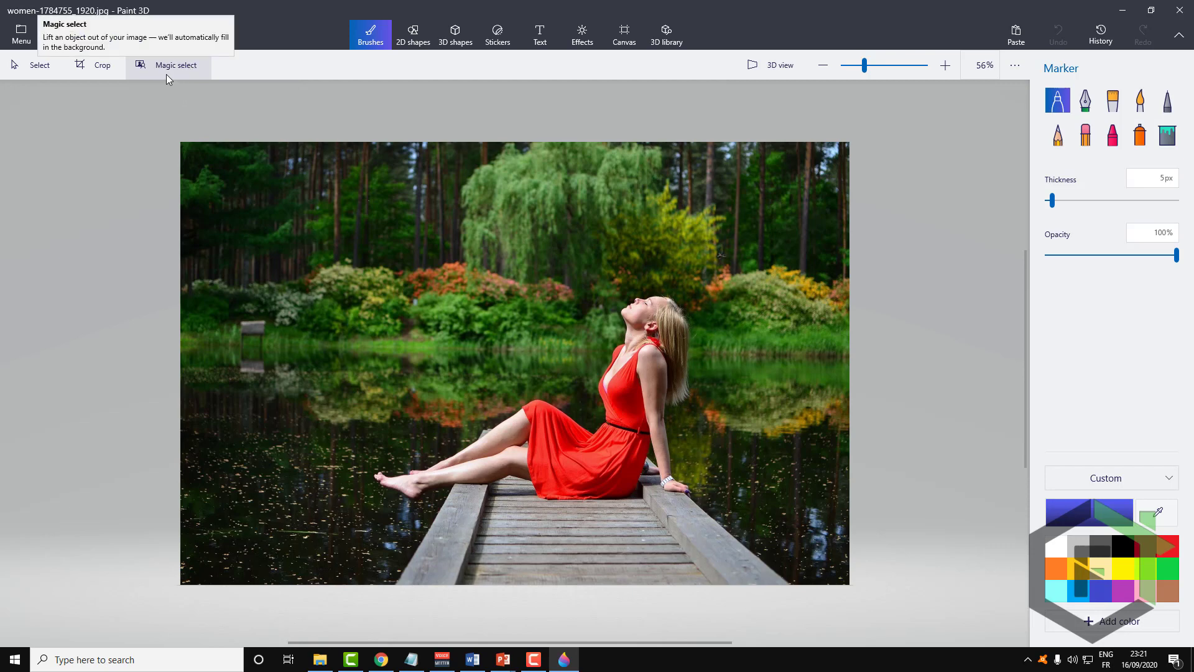
pyautogui.moveTo(149, 71)
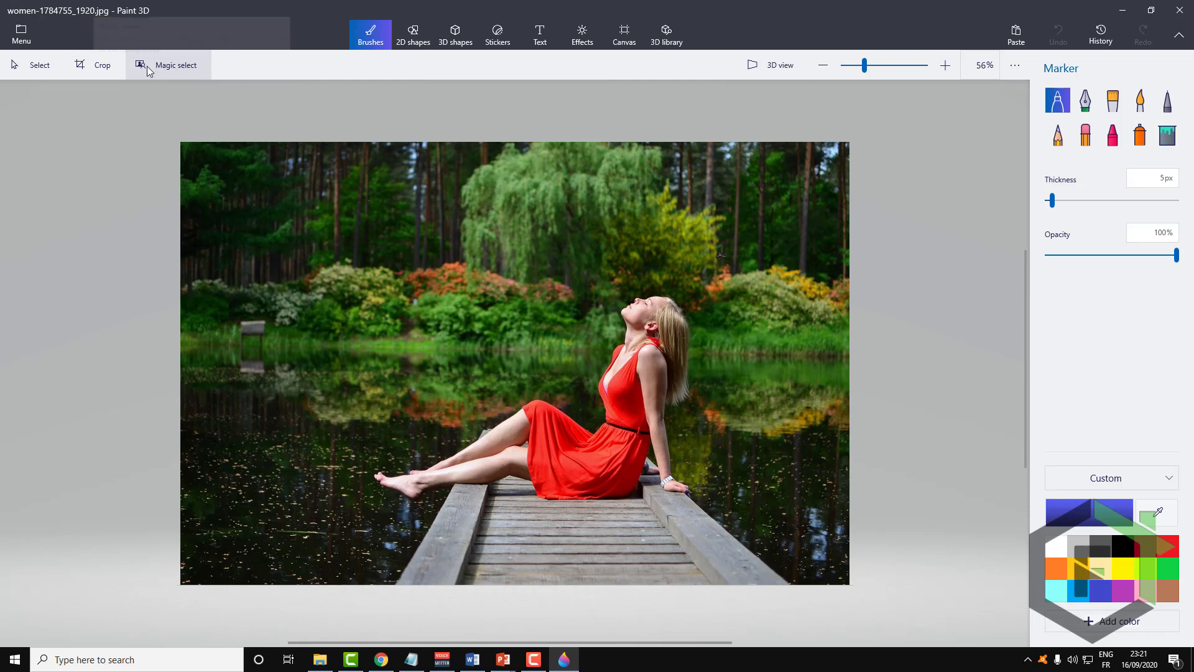
# - Start Magic select to frame the woman in the red dress
pyautogui.click(175, 65)
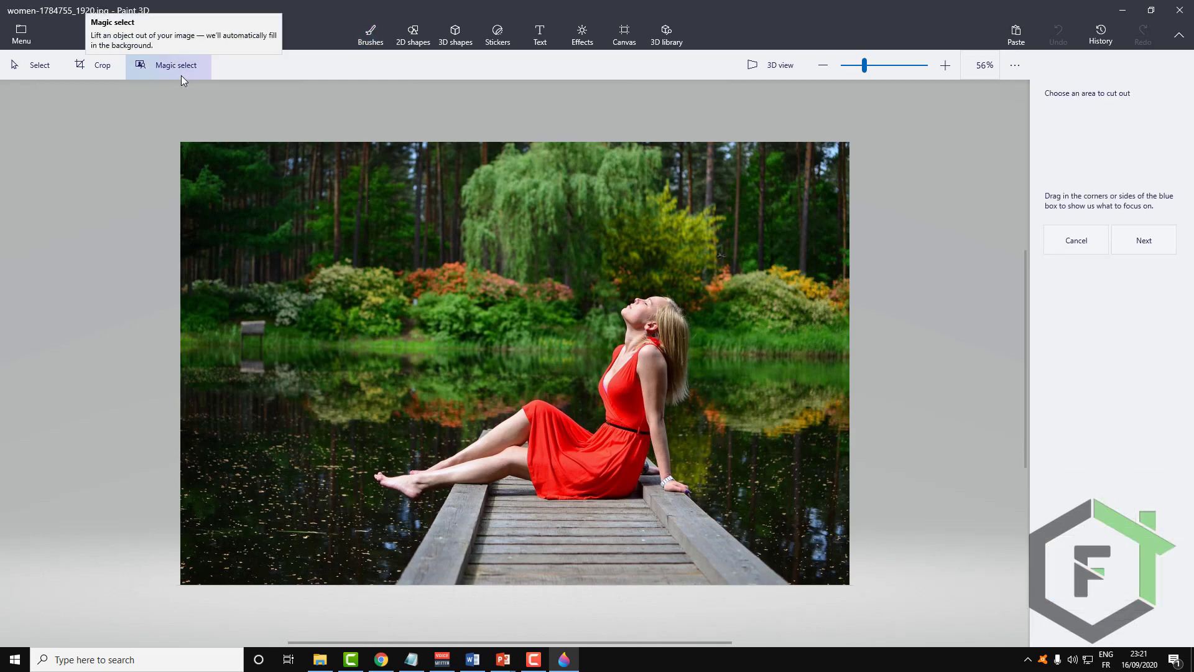
pyautogui.click(176, 65)
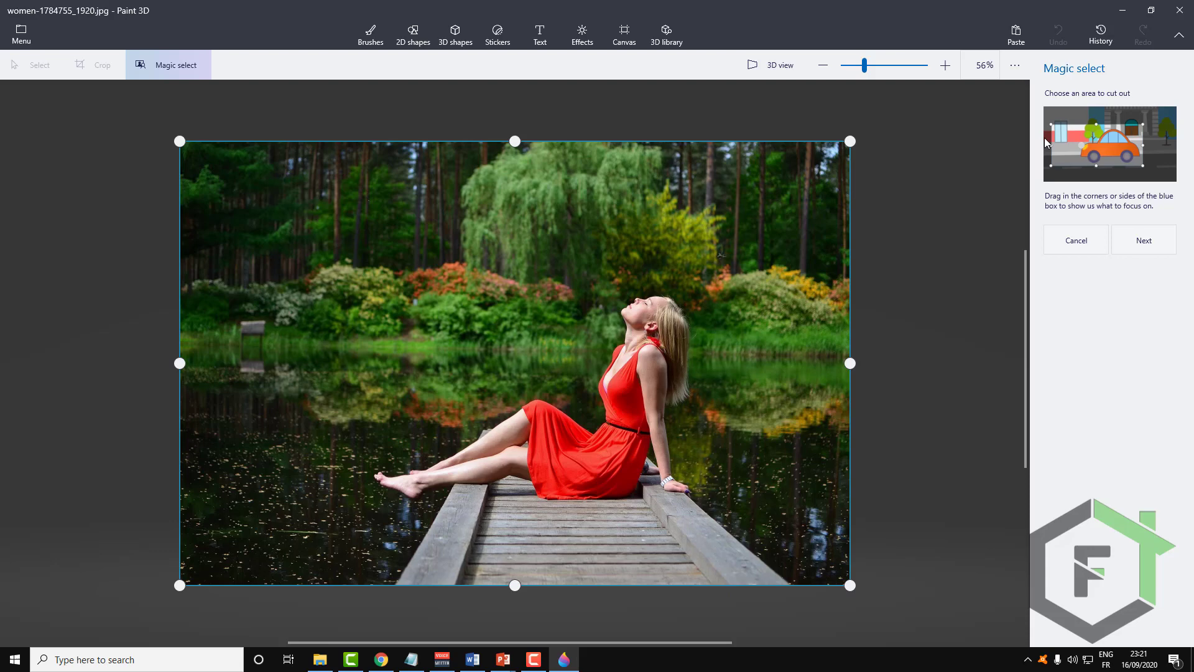
pyautogui.moveTo(1038, 255)
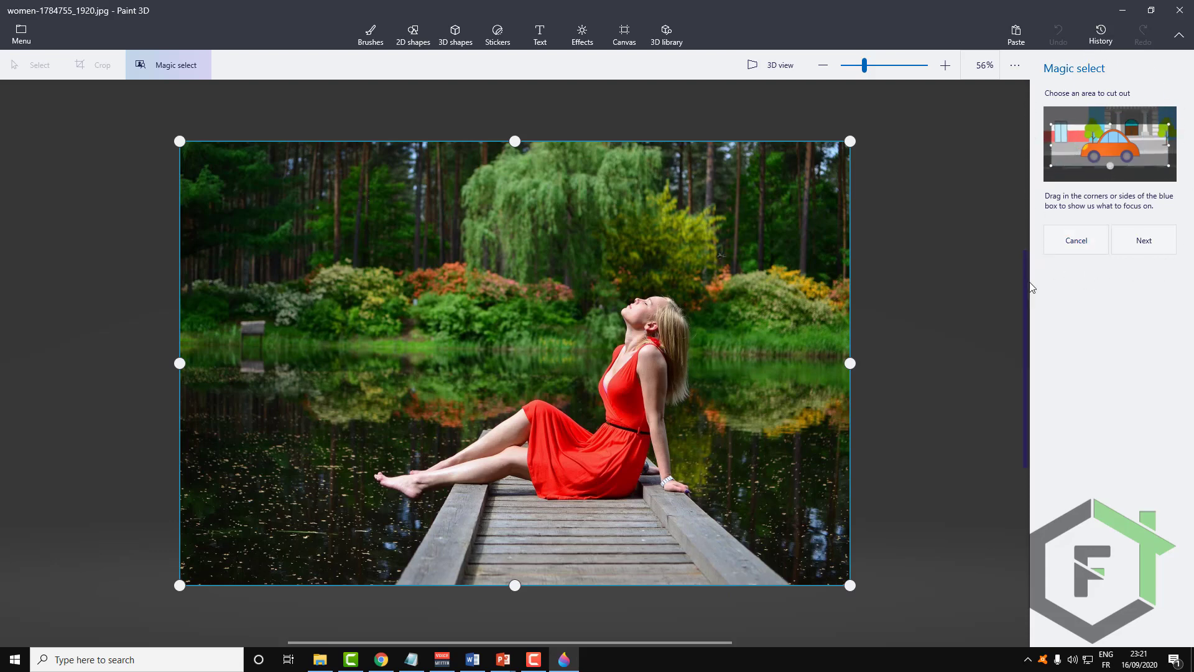
pyautogui.moveTo(191, 242)
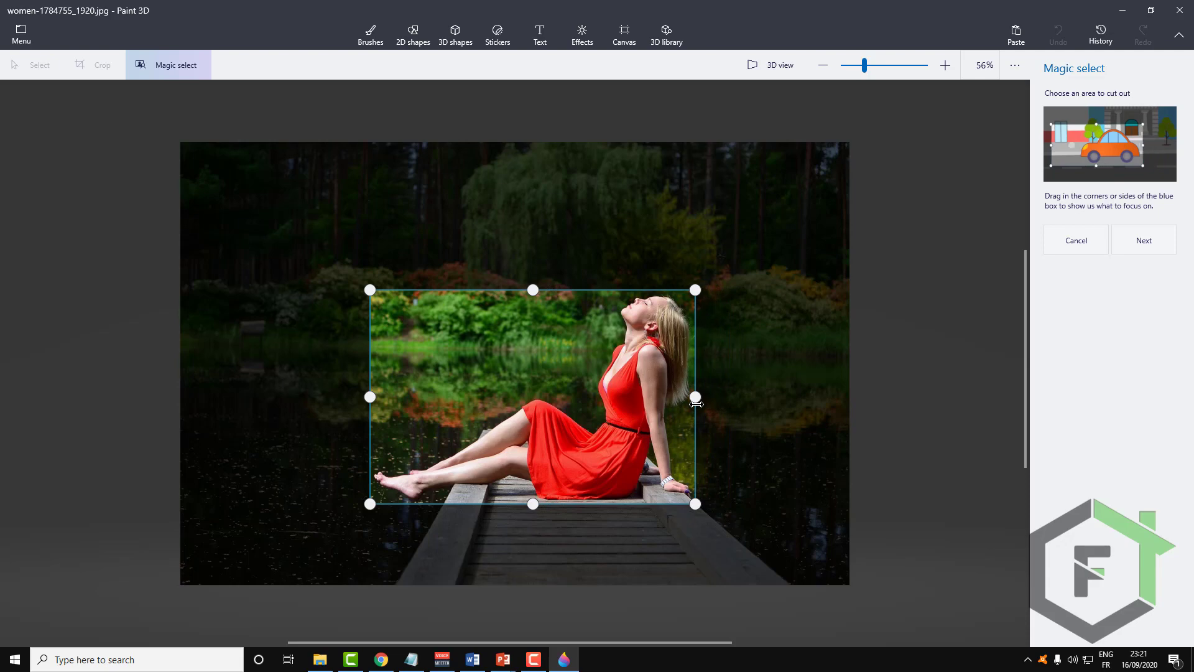
pyautogui.moveTo(815, 567)
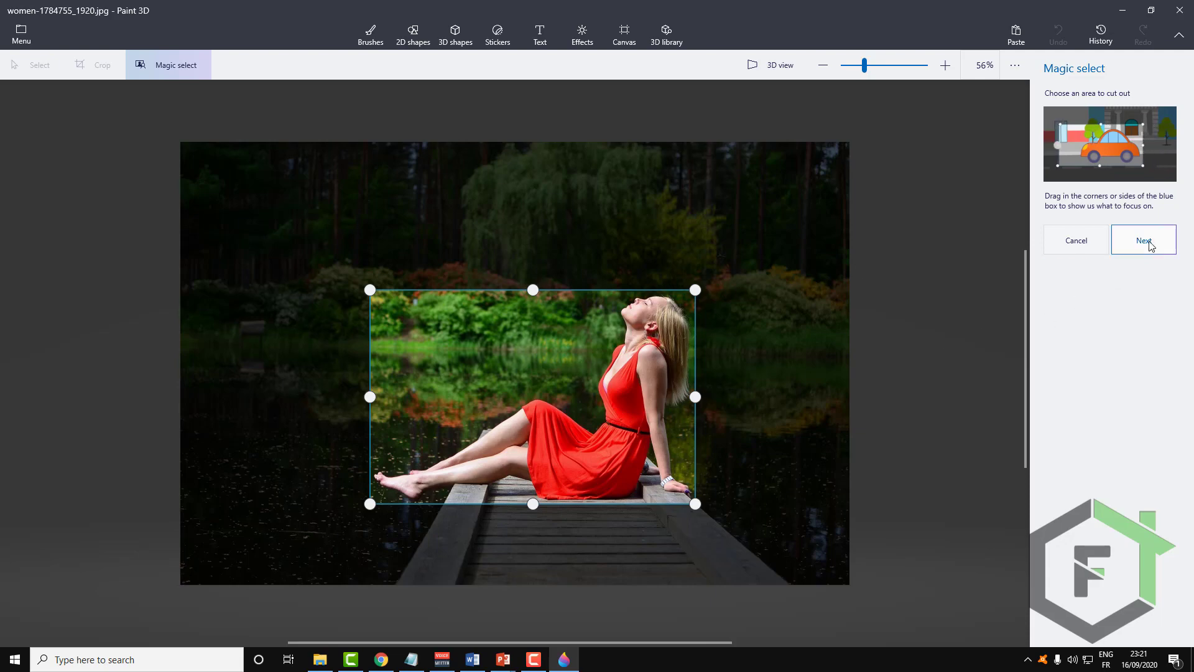
# - Turn the framed area into a cutout and switch to Add mode for missed parts
pyautogui.click(1143, 240)
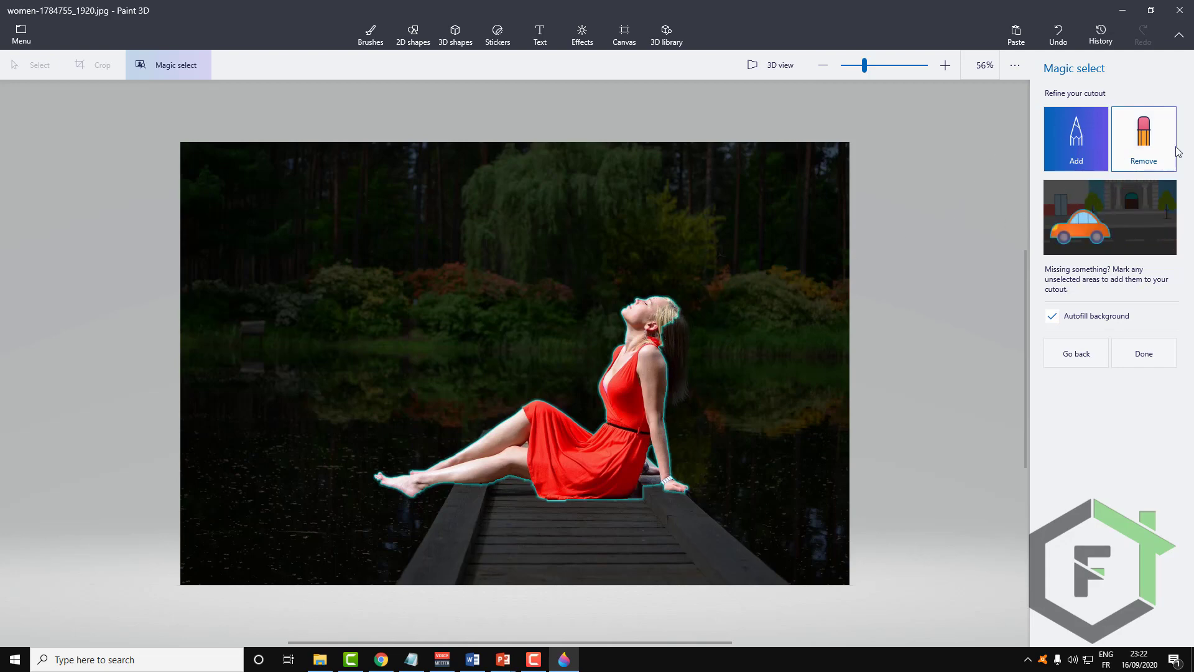
pyautogui.click(1075, 139)
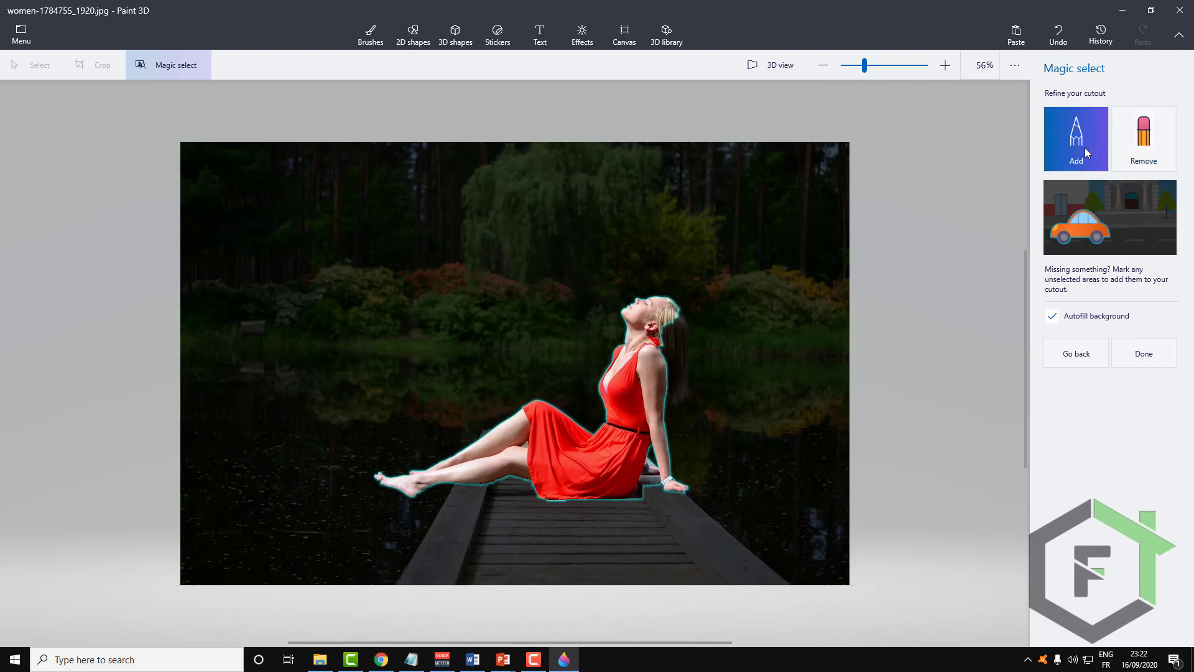
pyautogui.moveTo(1094, 138)
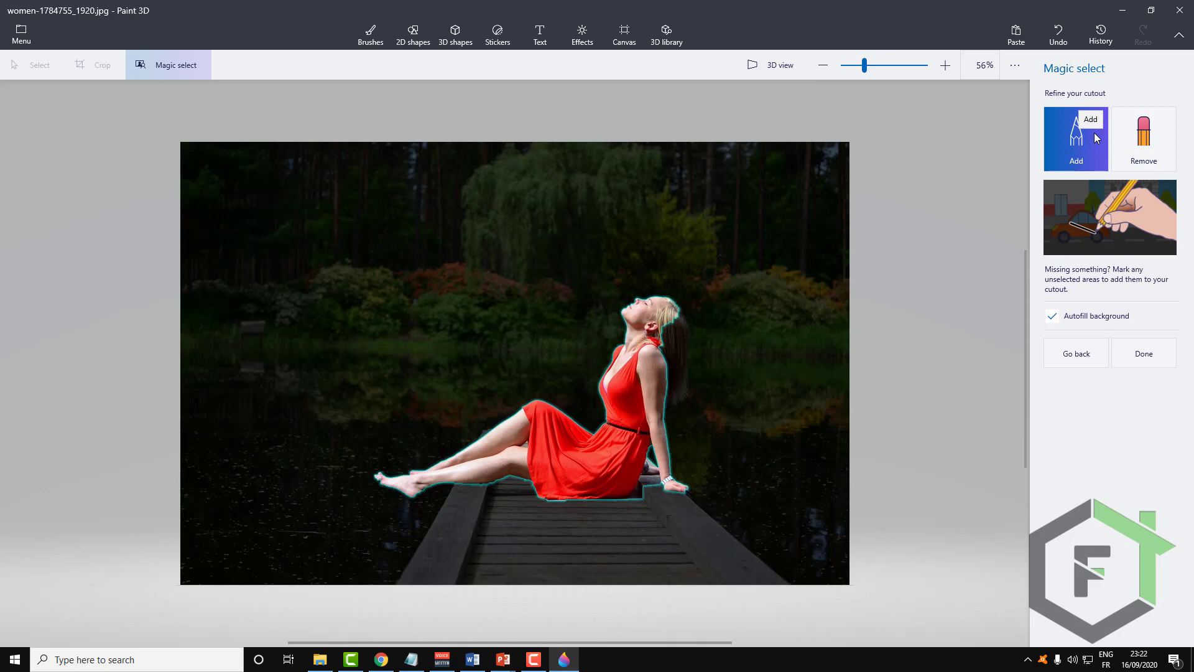
pyautogui.moveTo(726, 301)
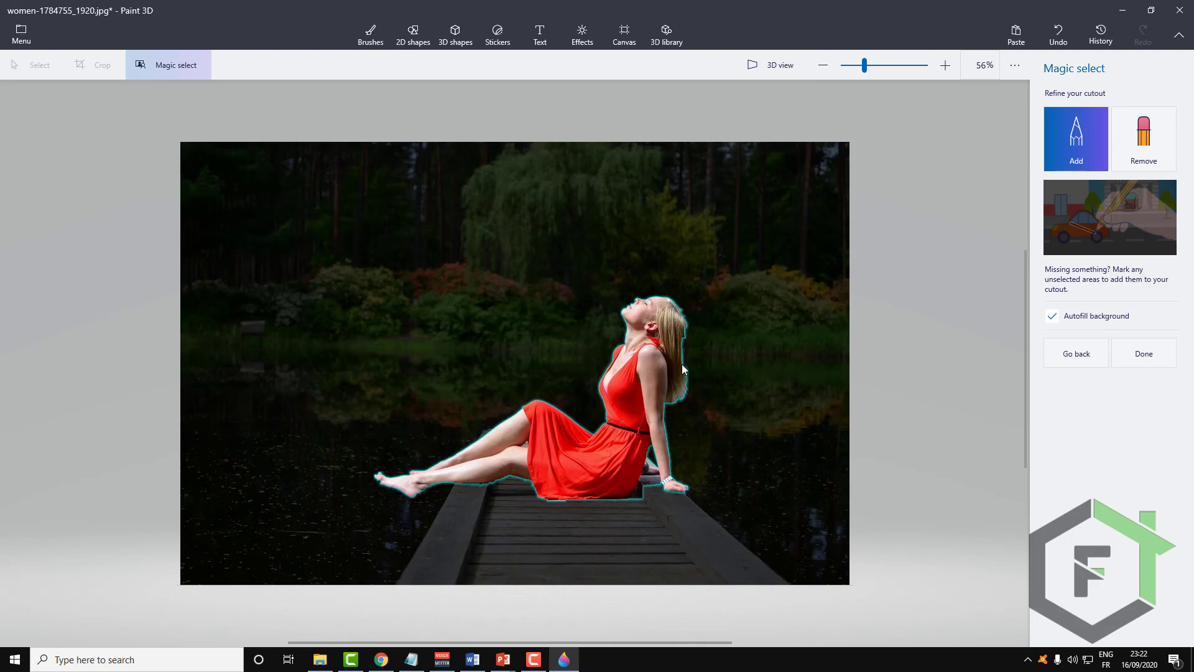
# - Zoom in on the woman's edges, remove extra areas, and accept the cutout
pyautogui.click(1143, 139)
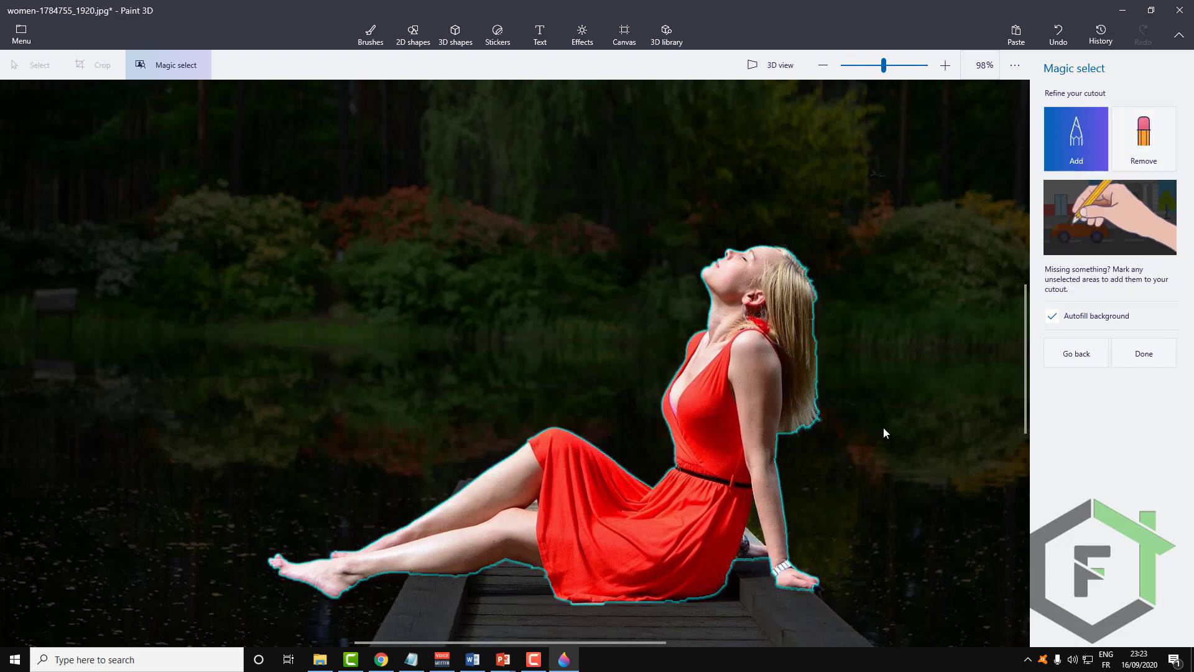
pyautogui.click(1143, 140)
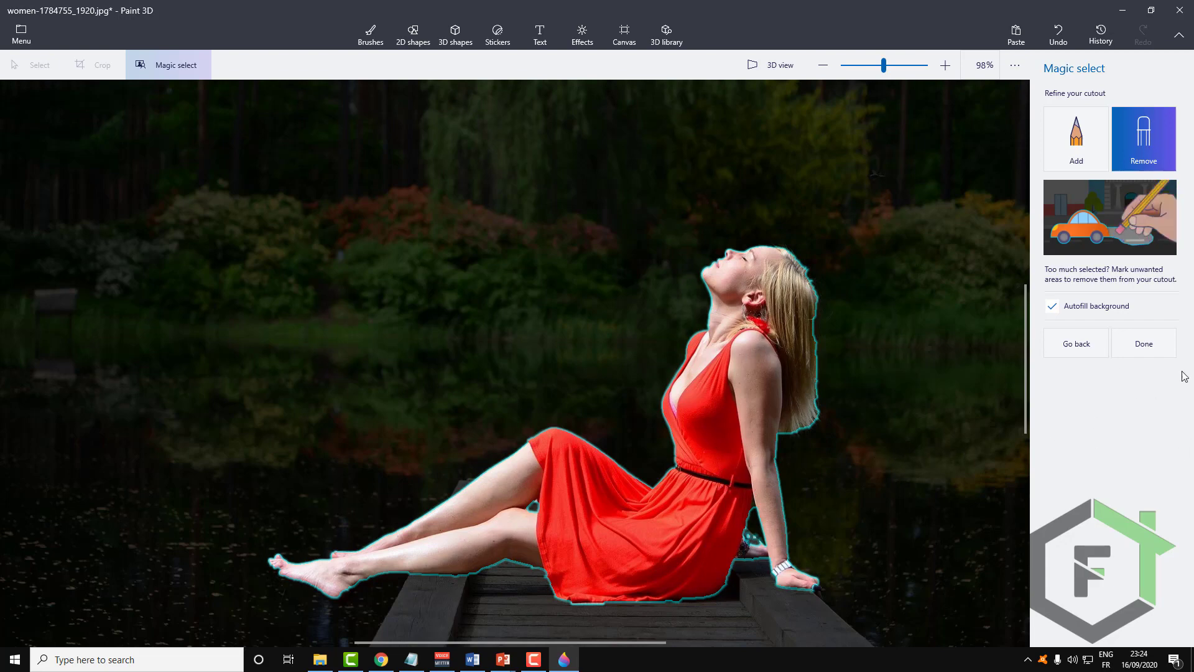
pyautogui.moveTo(1142, 343)
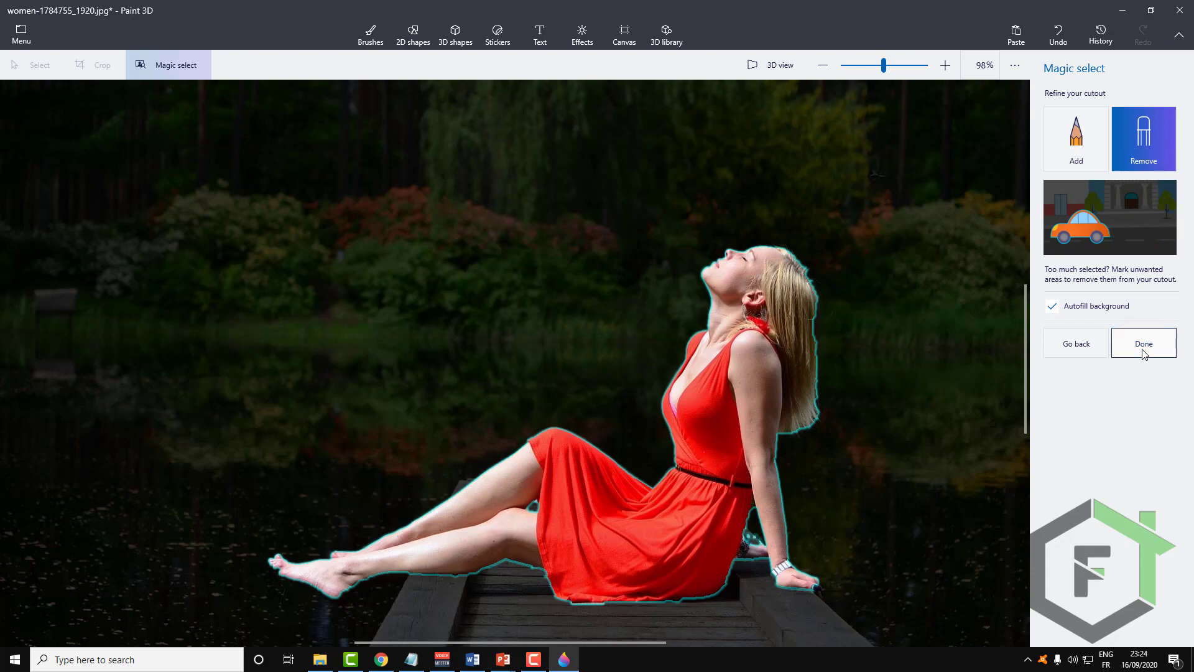
pyautogui.moveTo(1120, 384)
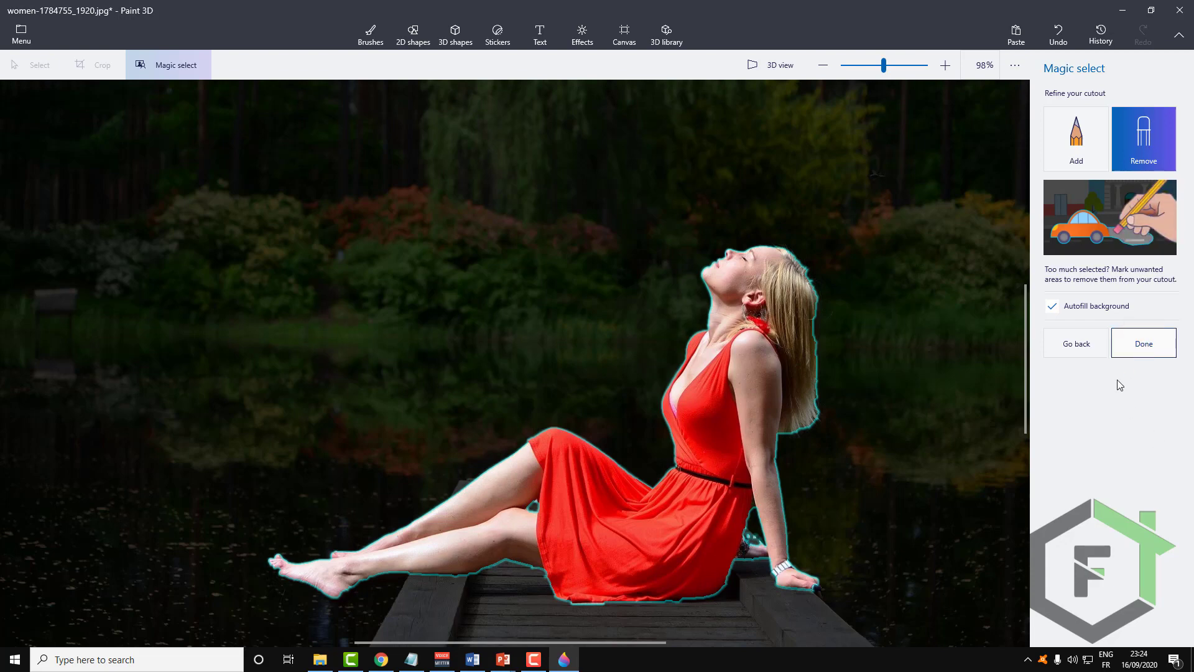
pyautogui.click(1142, 343)
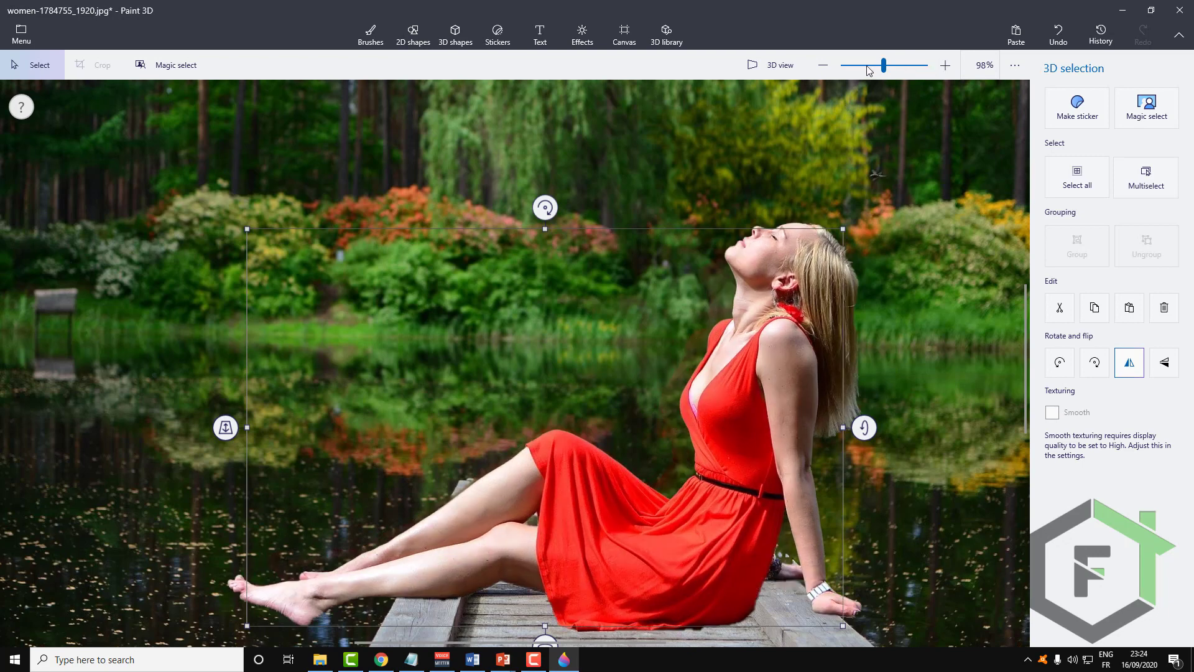
# - Zoom out to 60% and copy the cut-out woman from the selection panel
pyautogui.click(1128, 362)
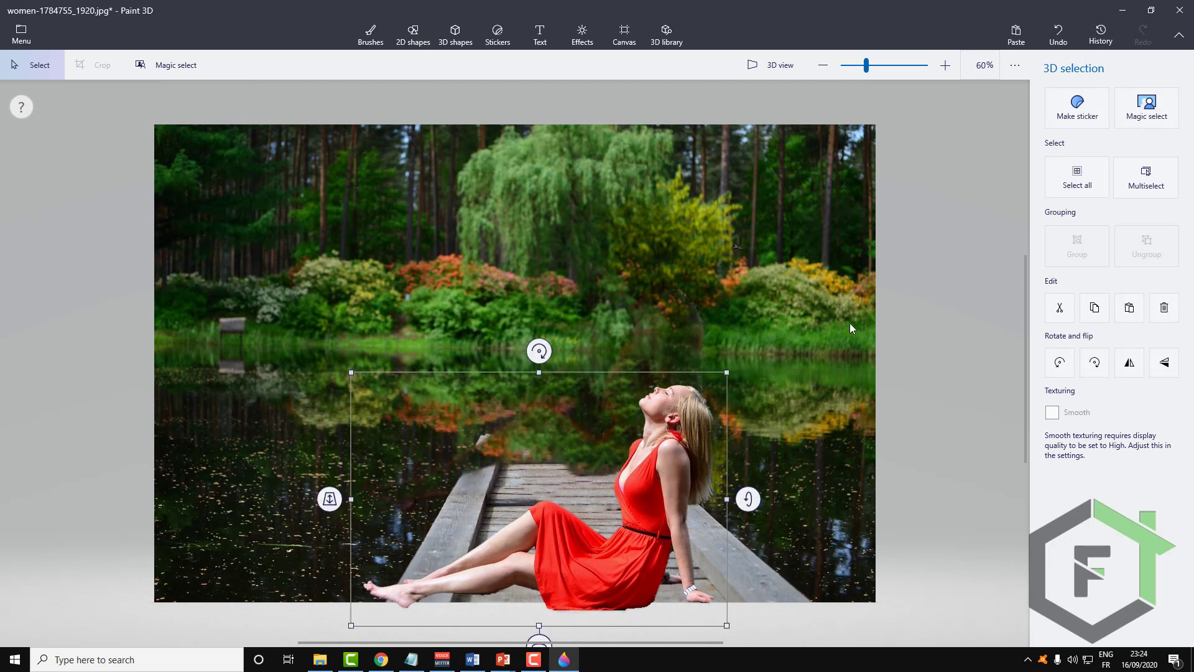
pyautogui.moveTo(907, 345)
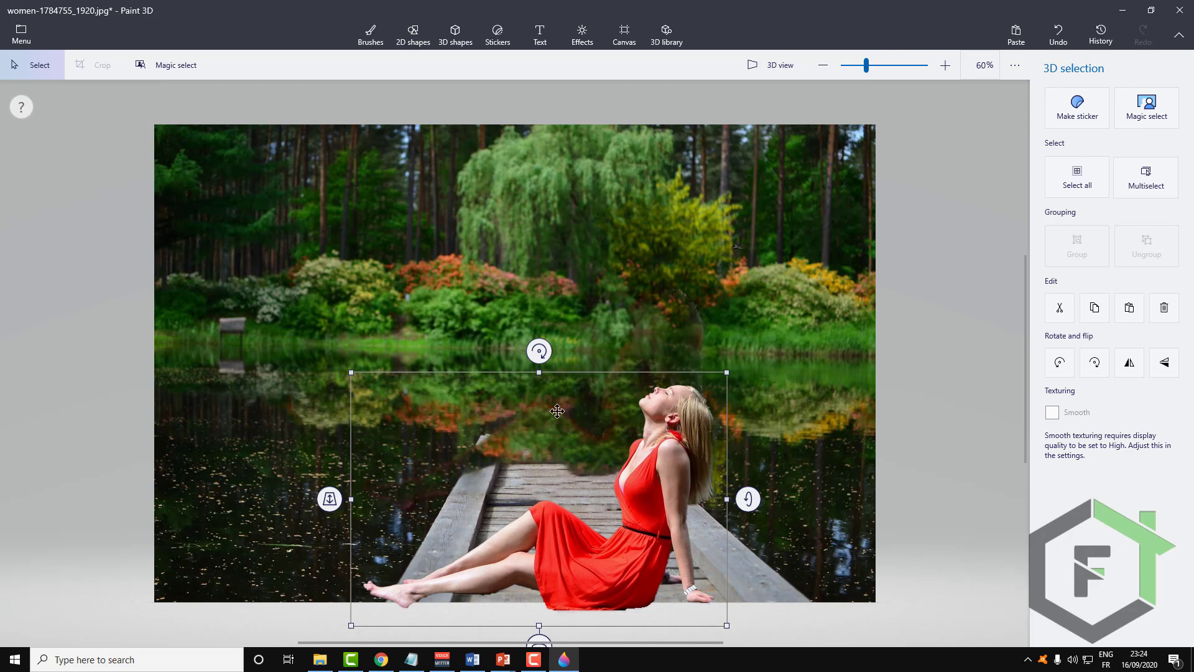
pyautogui.moveTo(641, 214)
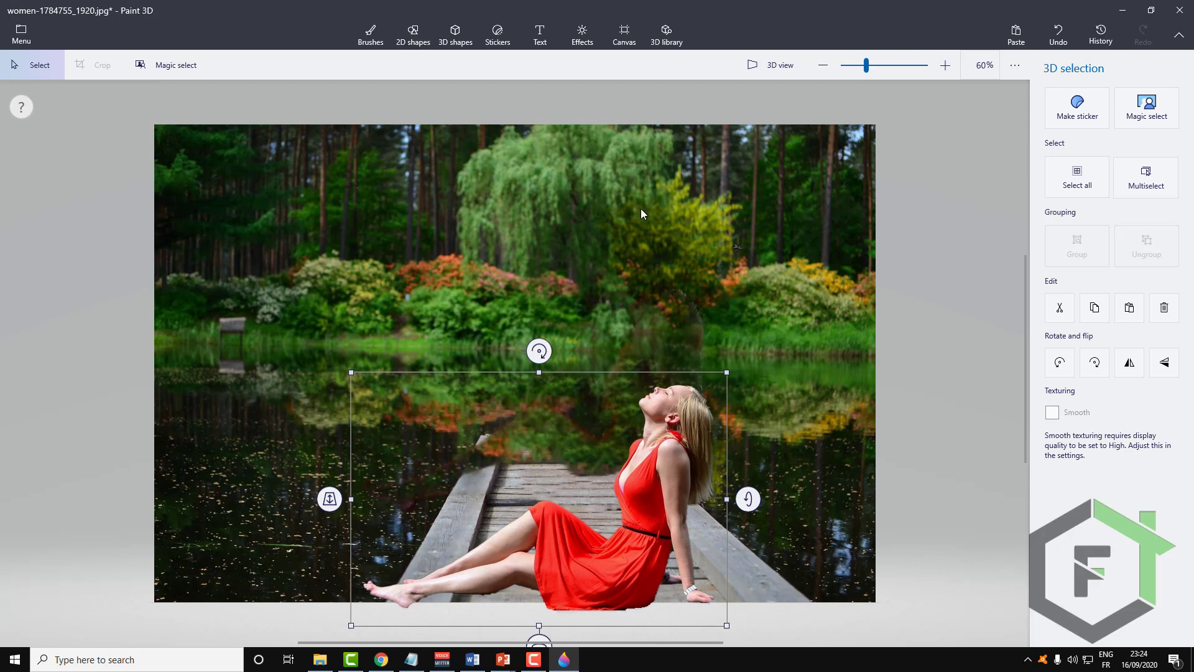
pyautogui.moveTo(546, 306)
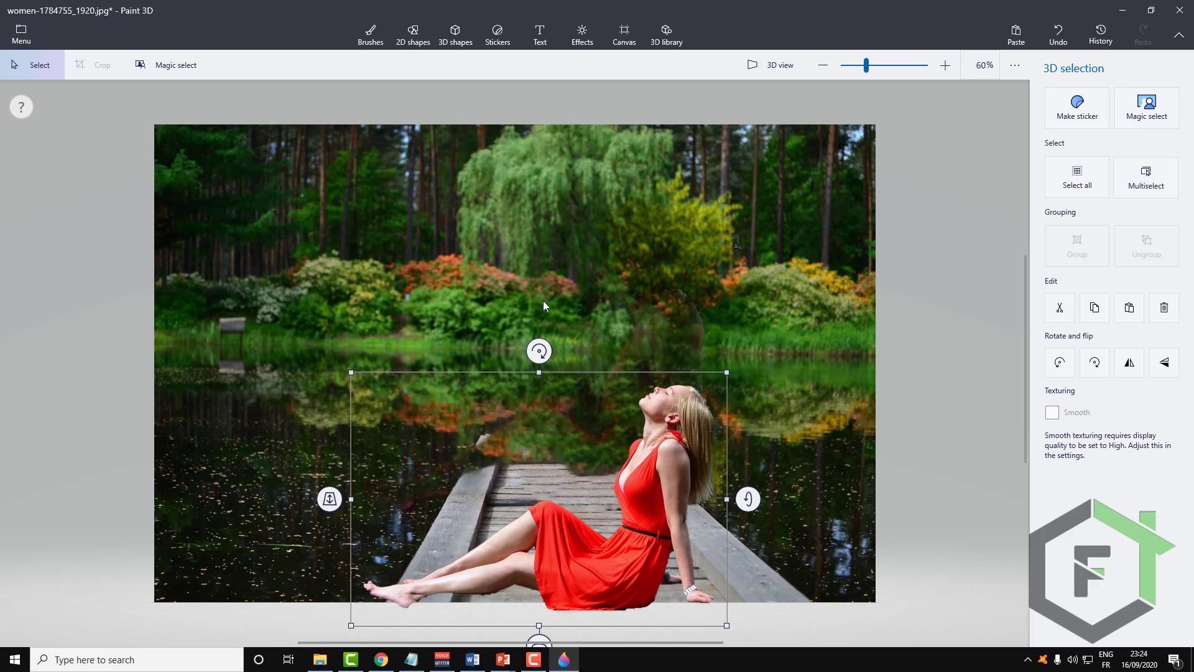
pyautogui.moveTo(481, 326)
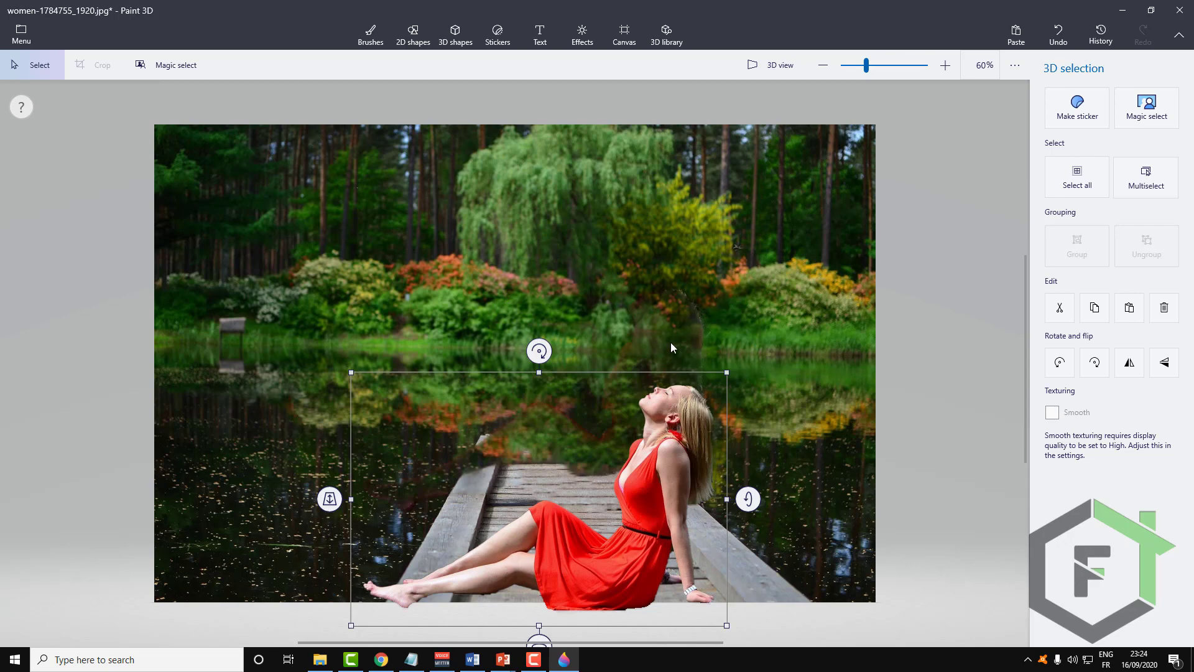
pyautogui.click(684, 477)
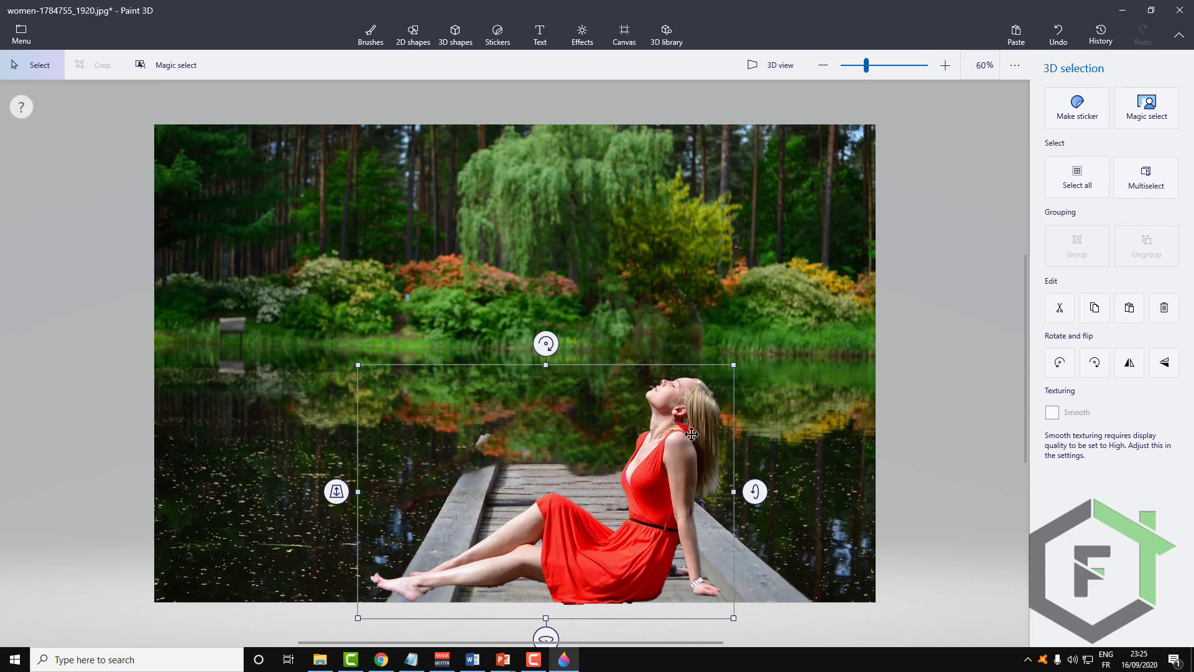
pyautogui.moveTo(667, 467)
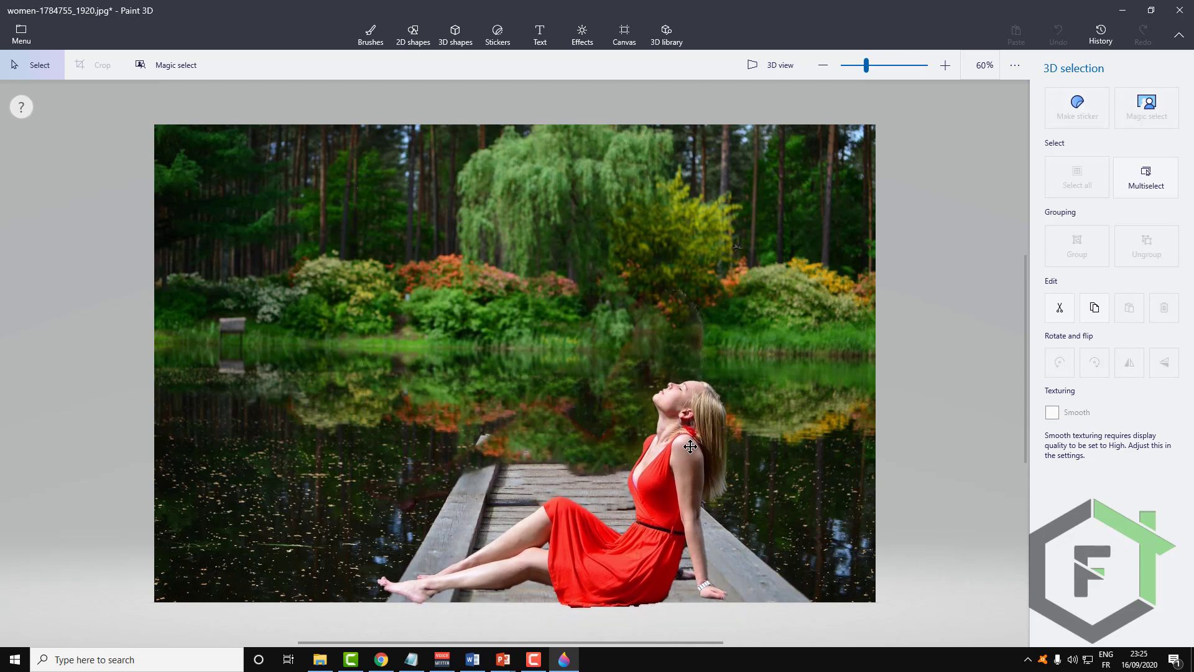
# - Show the pasted woman on the PowerPoint slide, deselected, then switch to another taskbar app
pyautogui.click(501, 659)
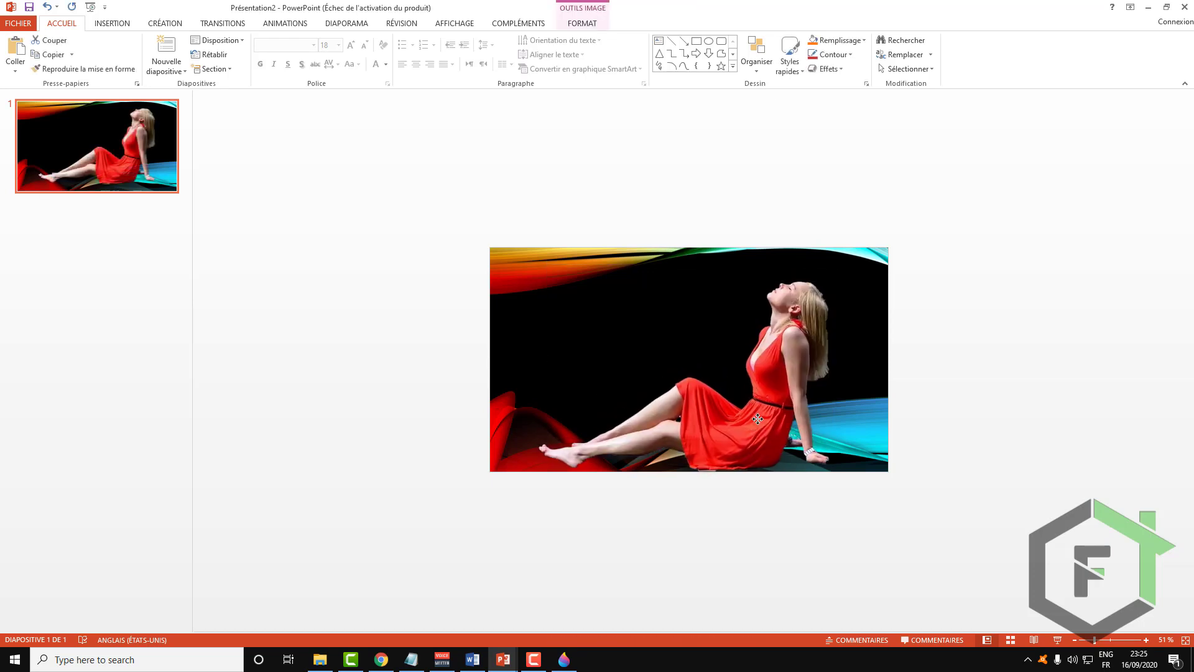
pyautogui.click(459, 479)
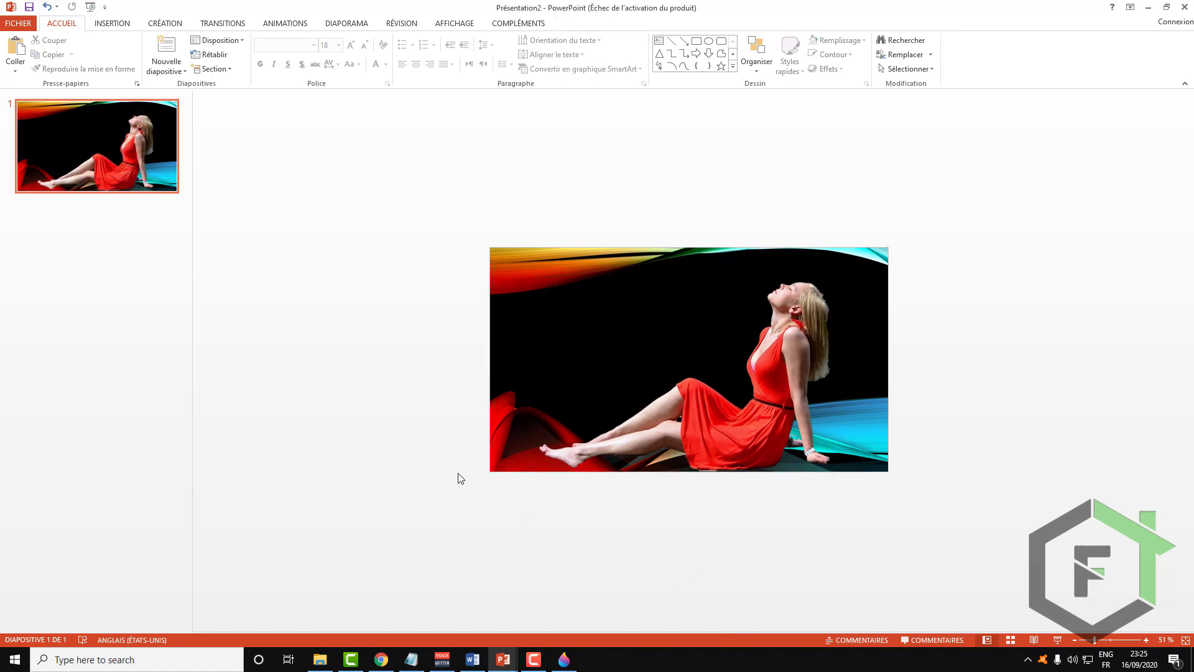
pyautogui.click(563, 659)
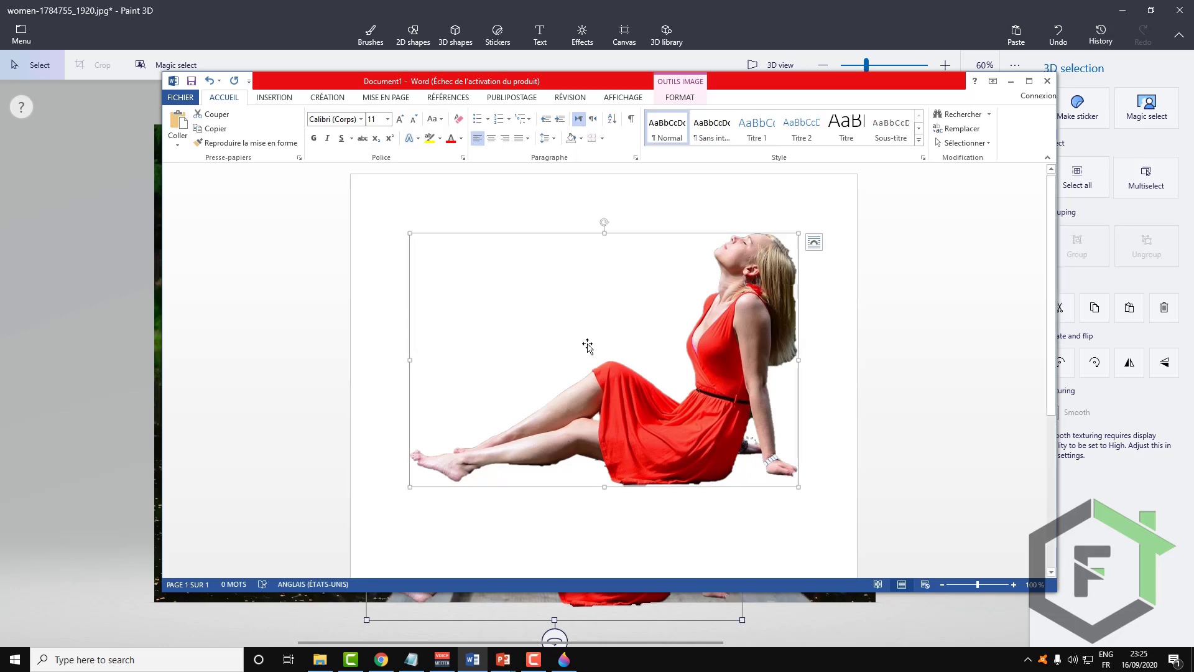
pyautogui.moveTo(689, 378)
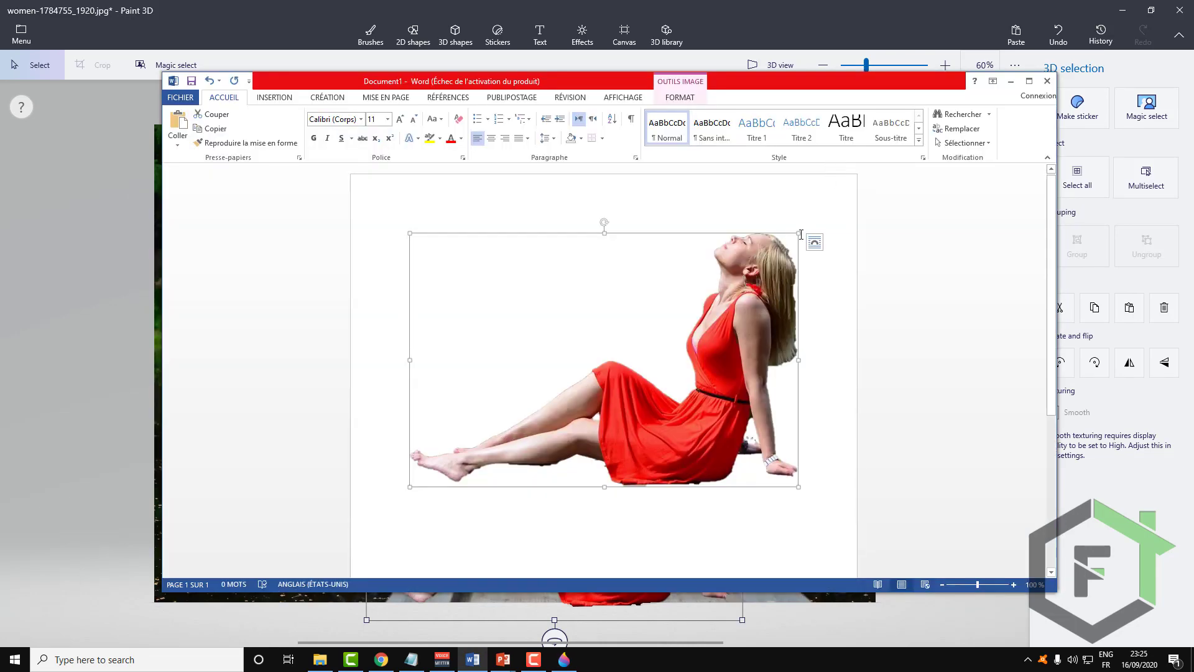
pyautogui.moveTo(1078, 554)
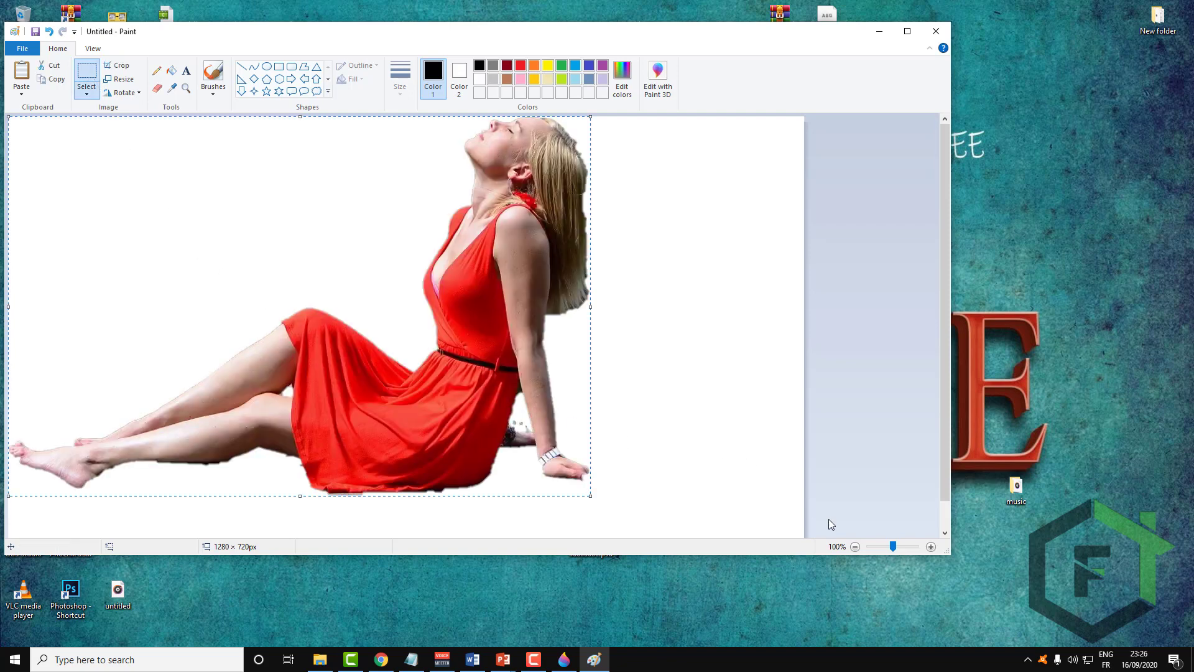
pyautogui.moveTo(952, 372)
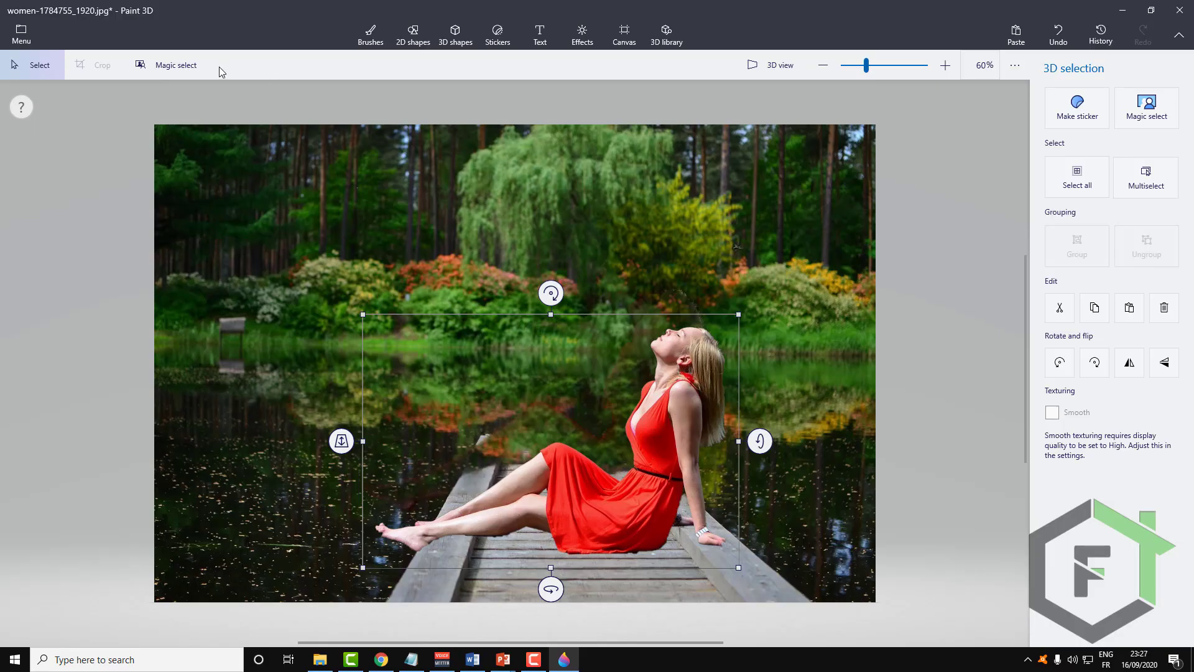
pyautogui.moveTo(179, 65)
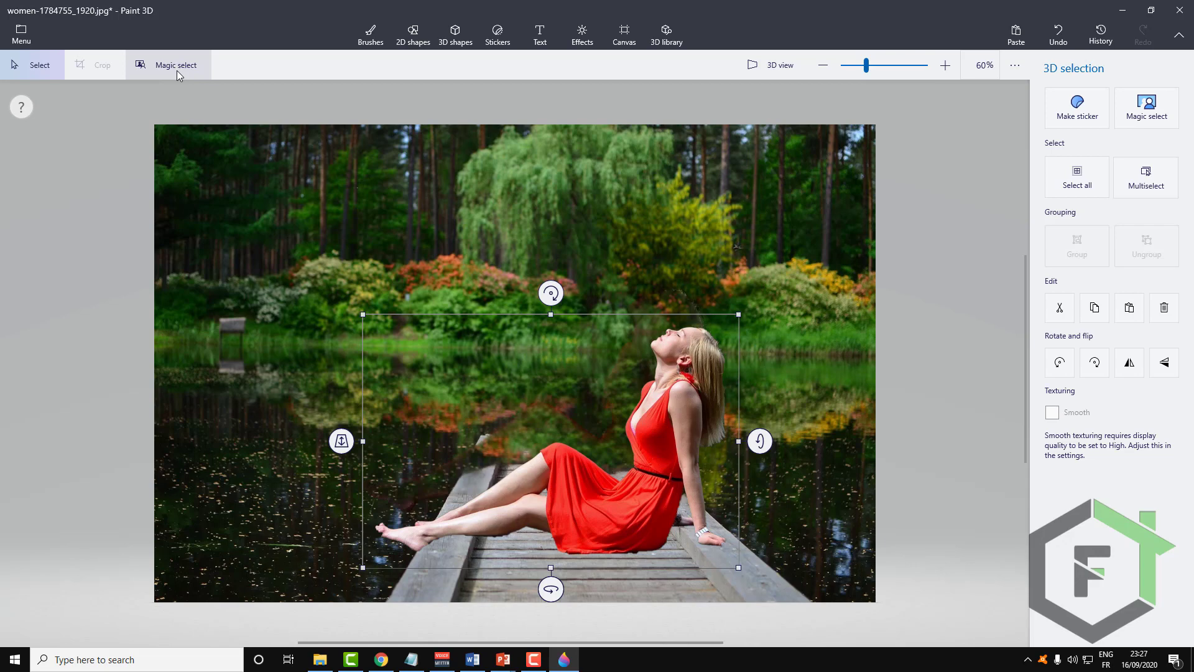
pyautogui.moveTo(261, 101)
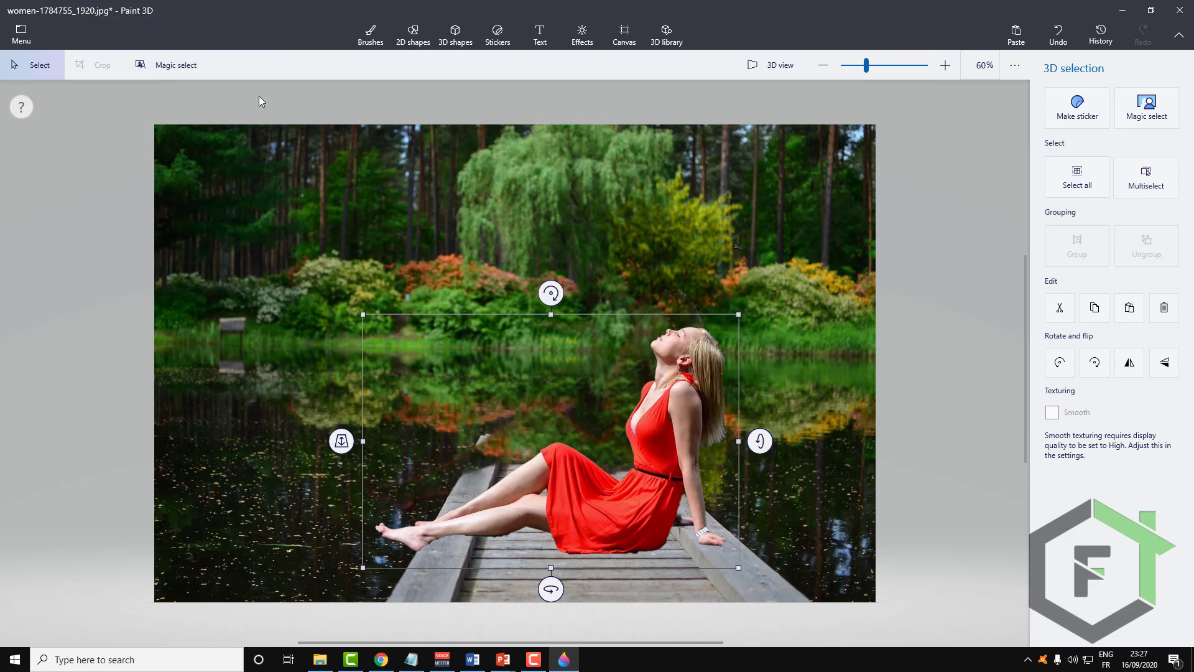